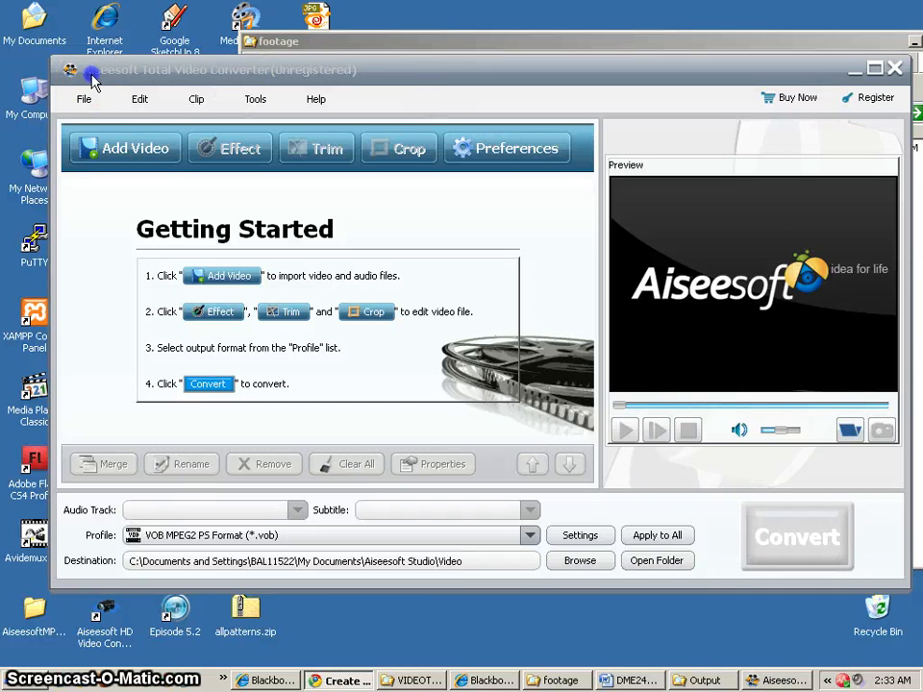
mouse_move(196, 77)
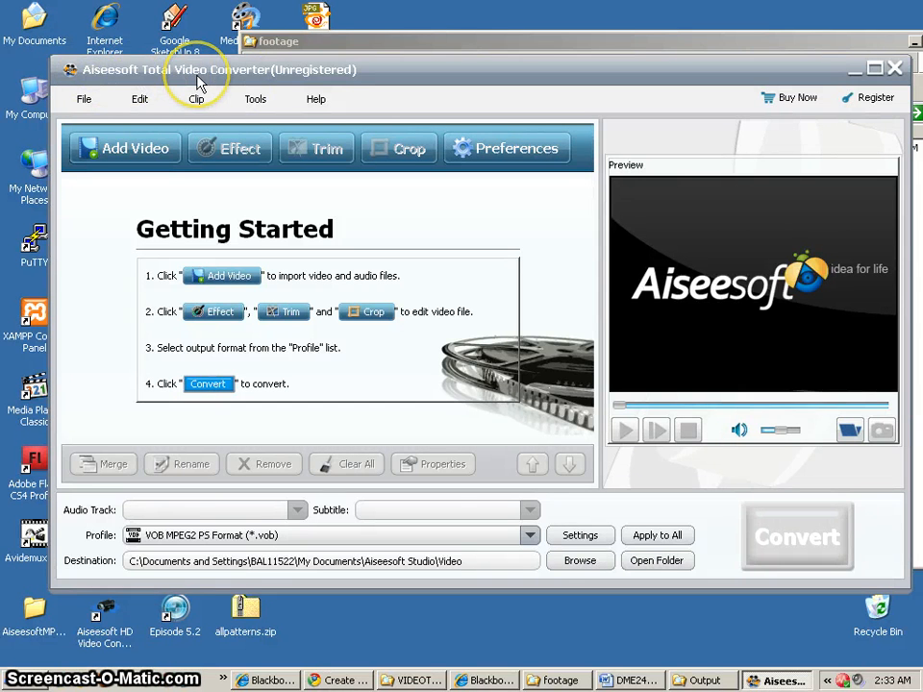
mouse_move(566, 304)
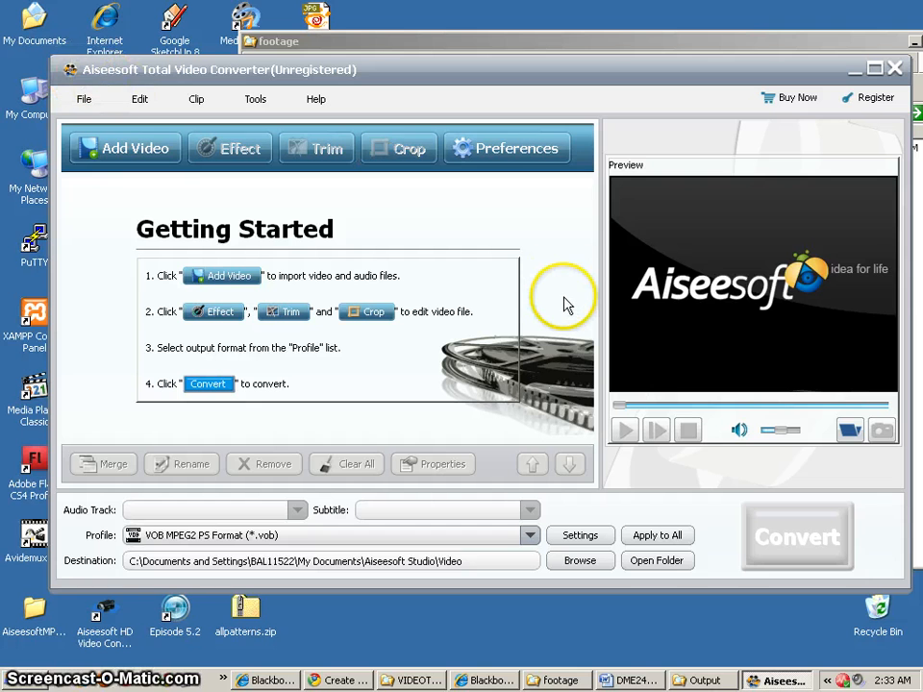
mouse_move(742, 304)
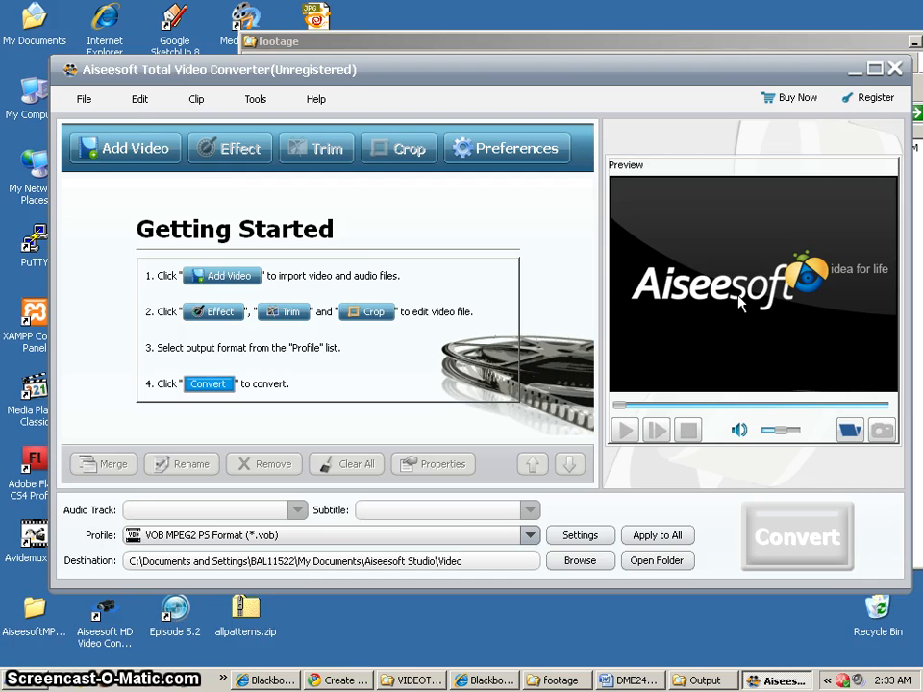
mouse_move(146, 146)
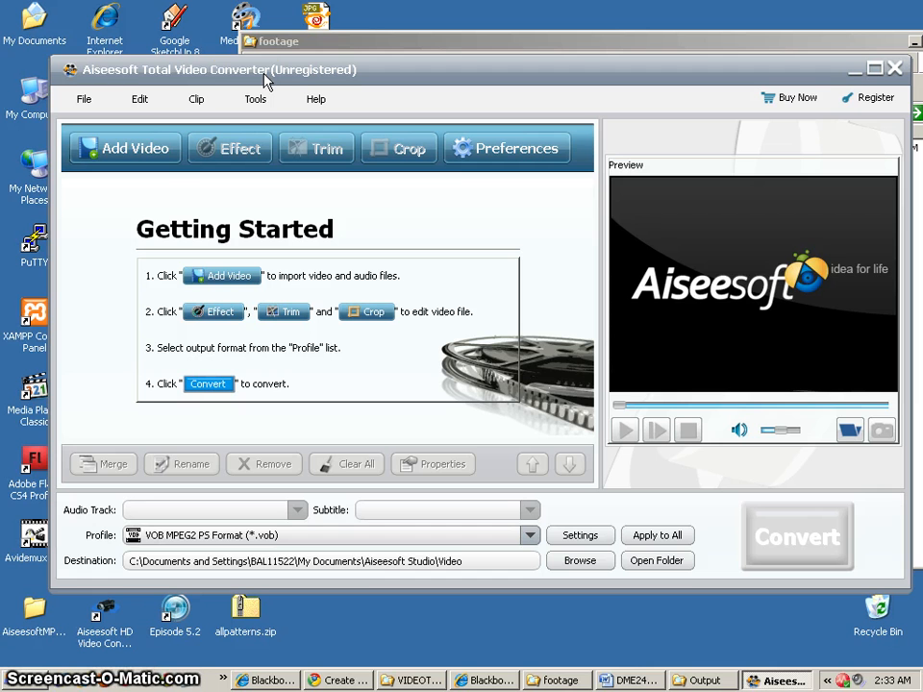
mouse_move(146, 164)
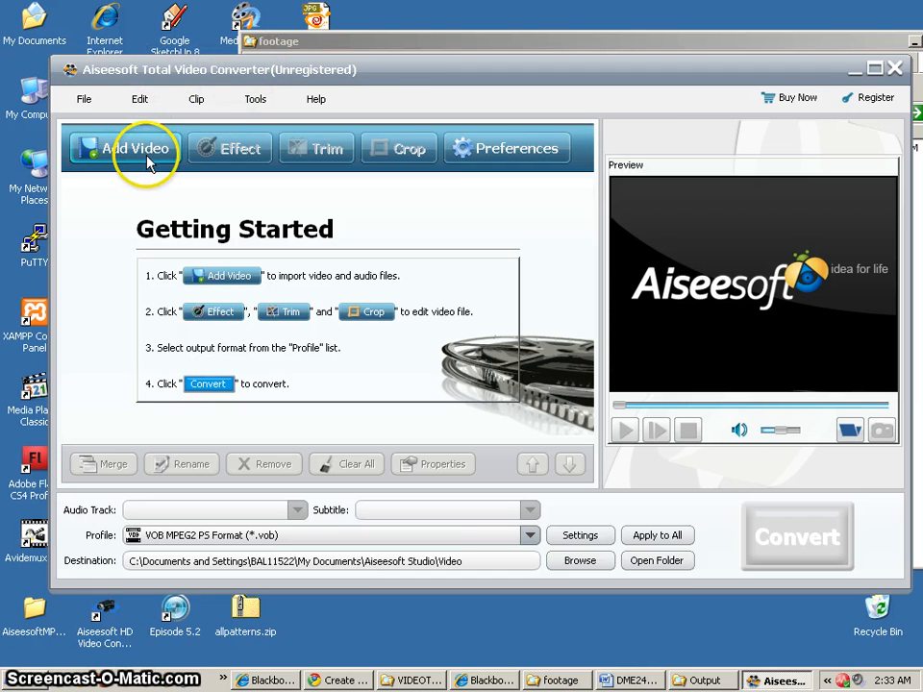
mouse_move(708, 134)
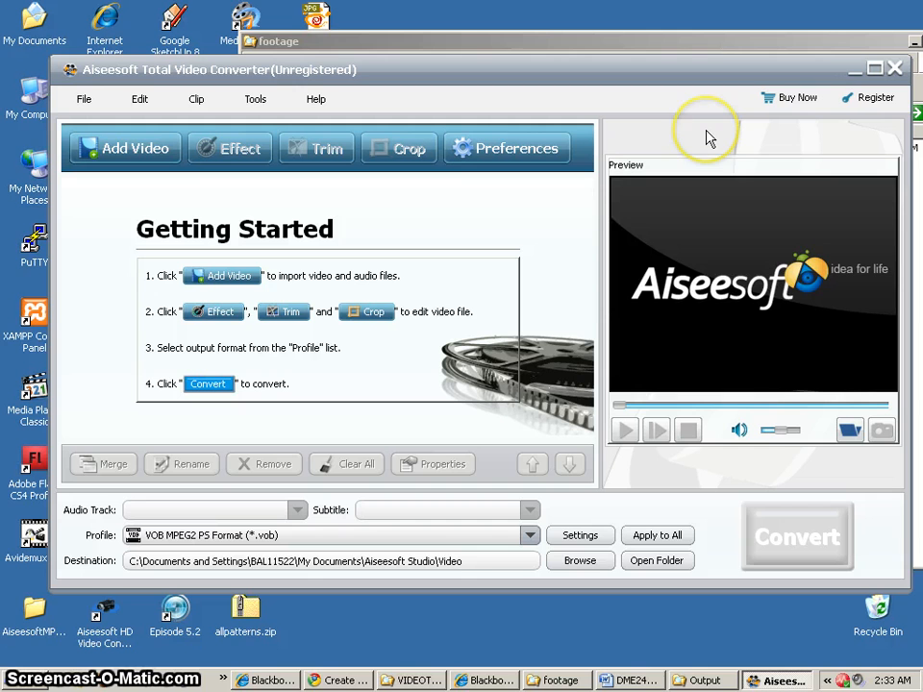
mouse_move(710, 138)
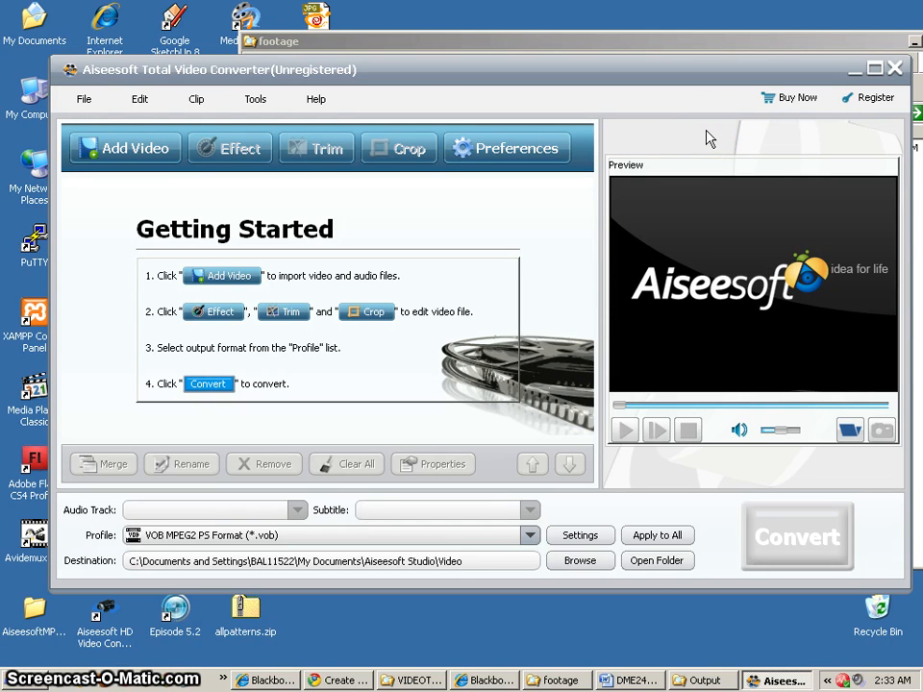
mouse_move(124, 148)
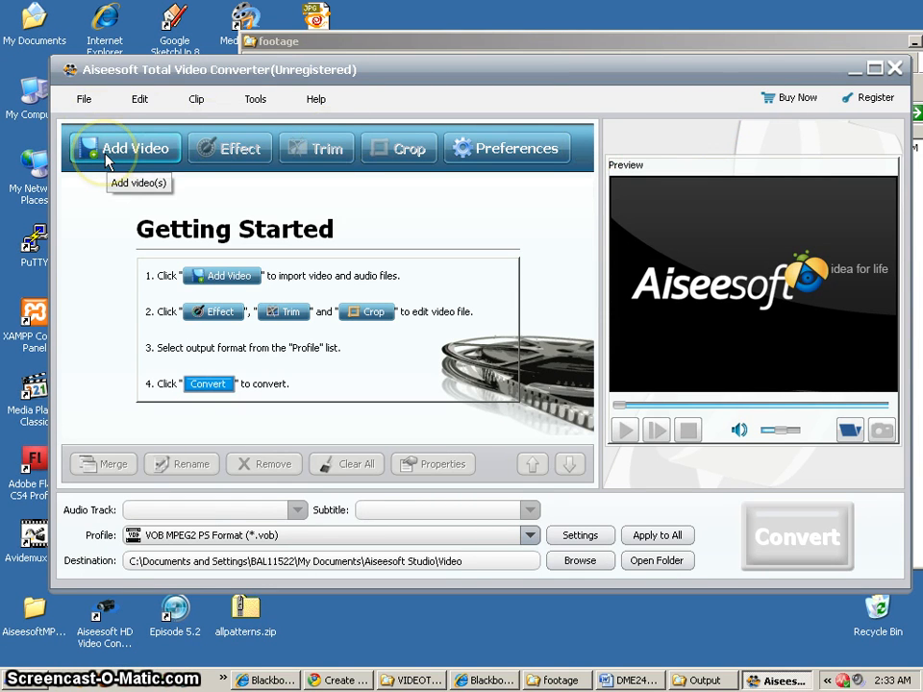
Step: Import CARS_HDV60i.MTS from the footage folder twice via Add Video
left_click(125, 148)
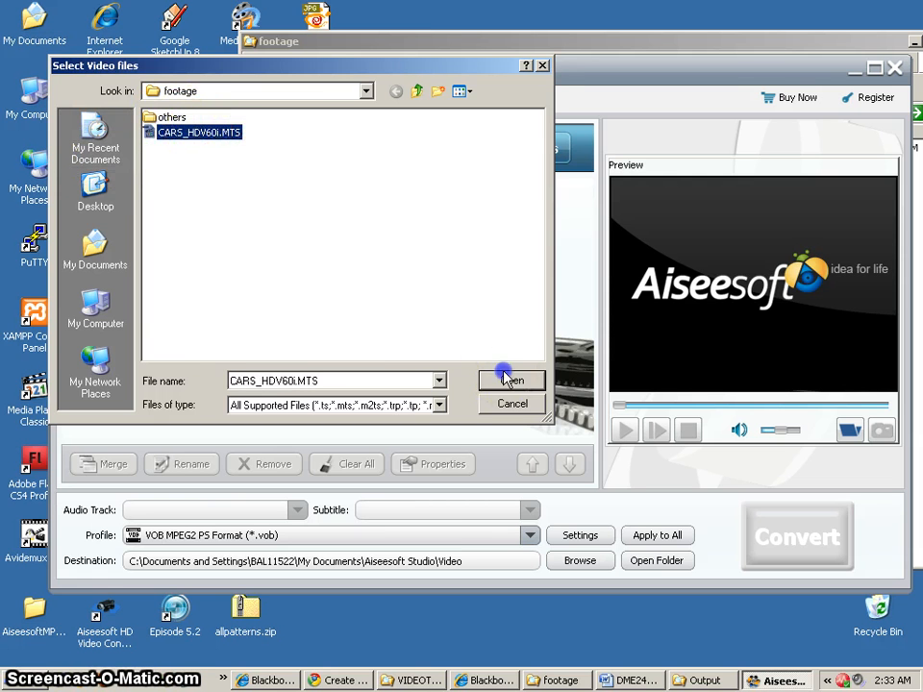
left_click(508, 381)
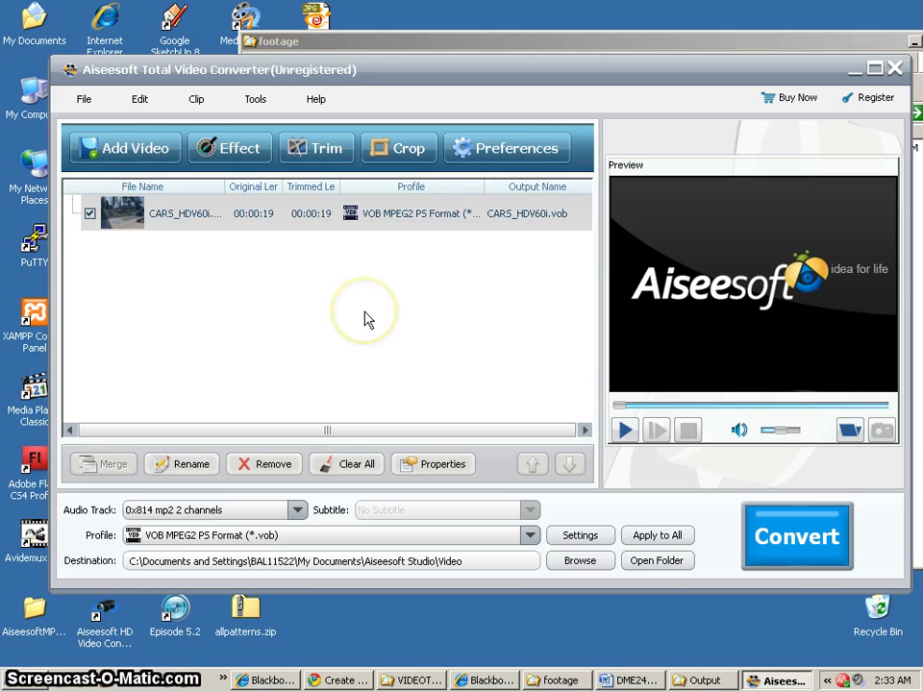
mouse_move(433, 285)
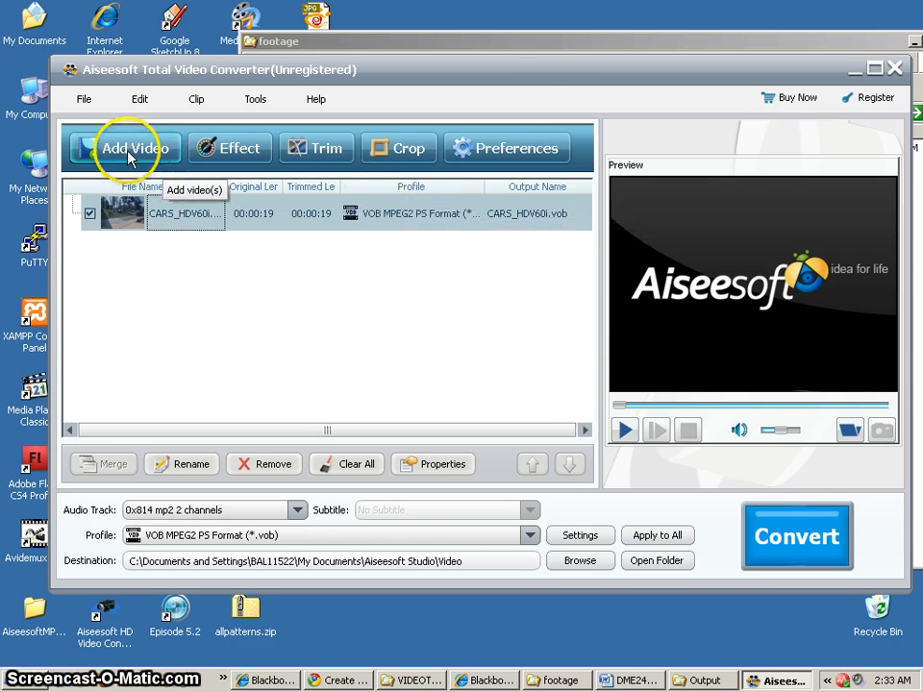
left_click(135, 146)
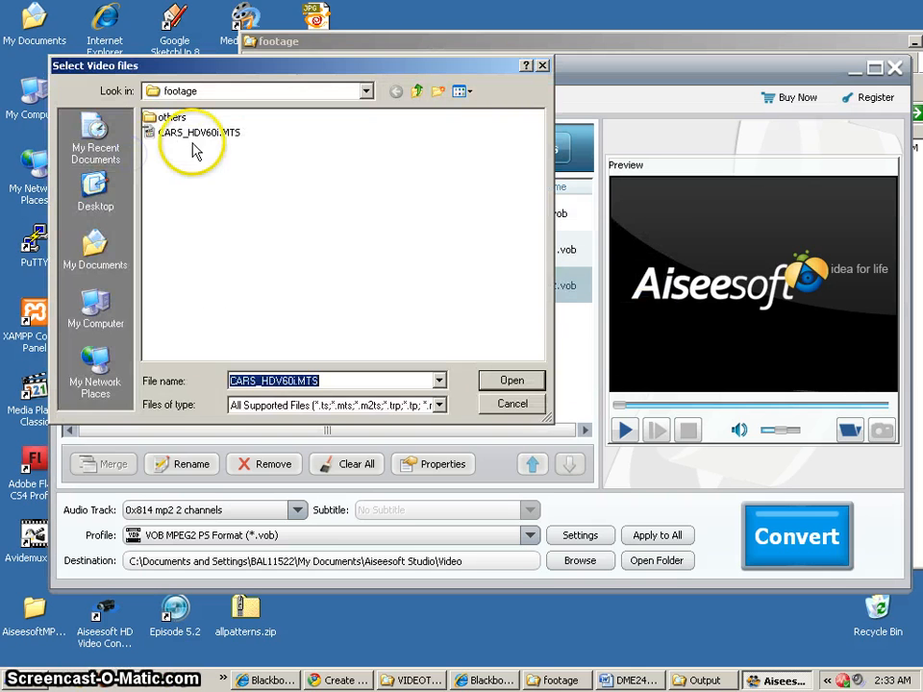
left_click(512, 381)
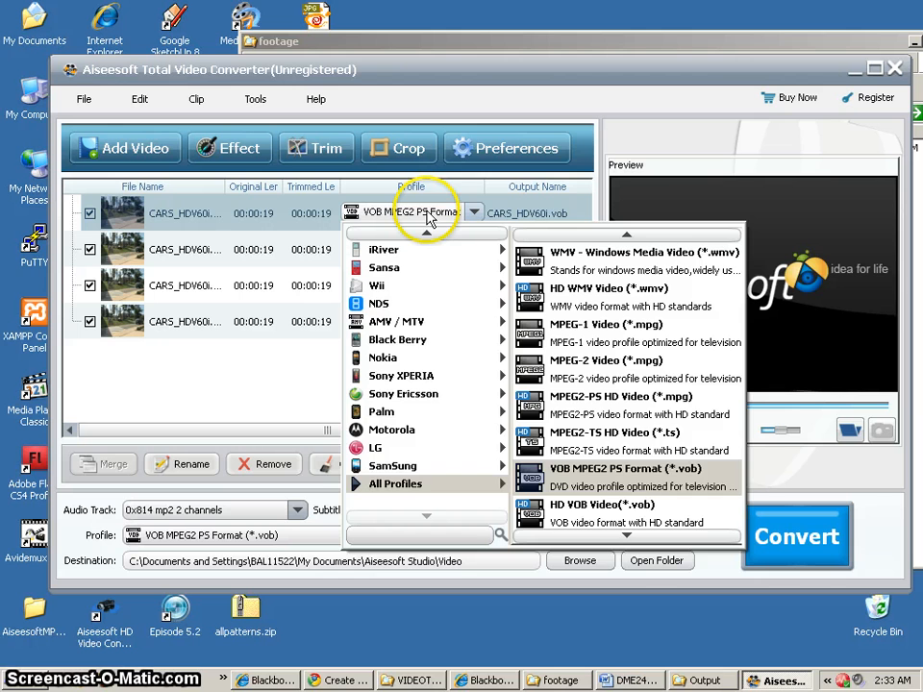
mouse_move(396, 485)
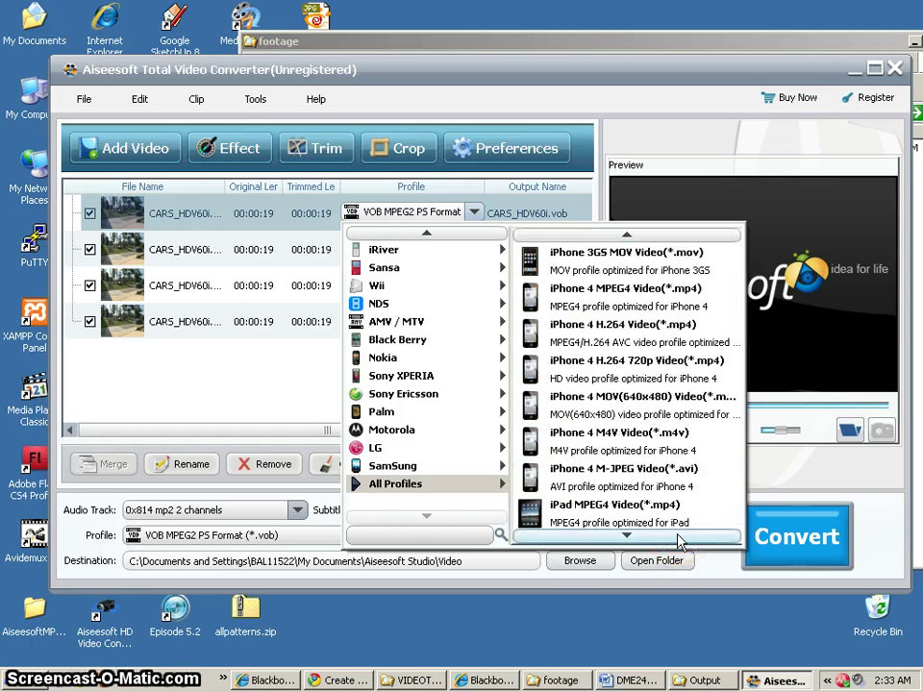
Step: Scroll the profile list and set the first clip to DVD Video - NTSC (*.vob)
scroll("down", 3)
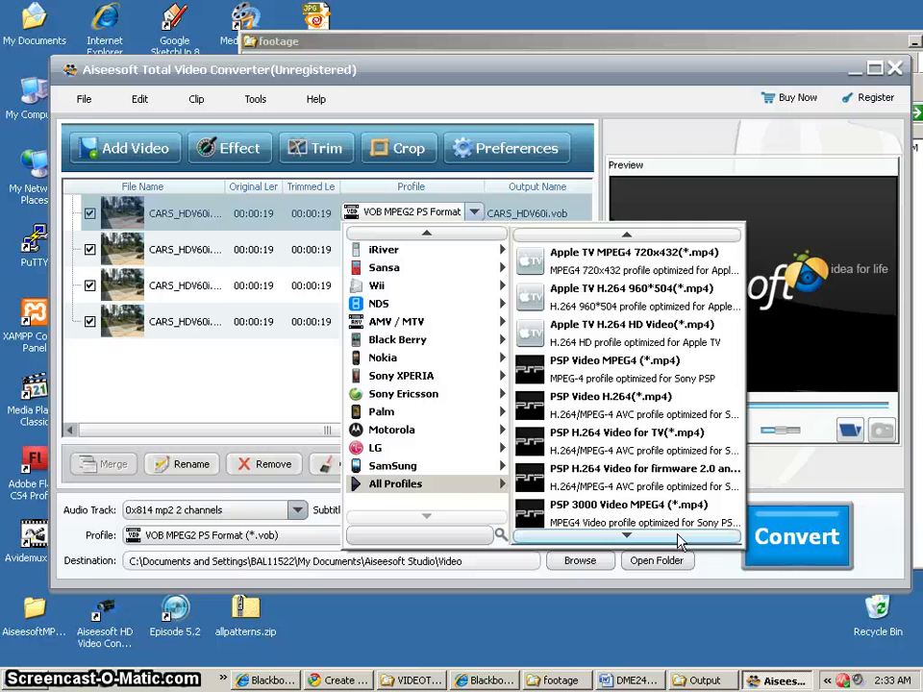
scroll("down", 3)
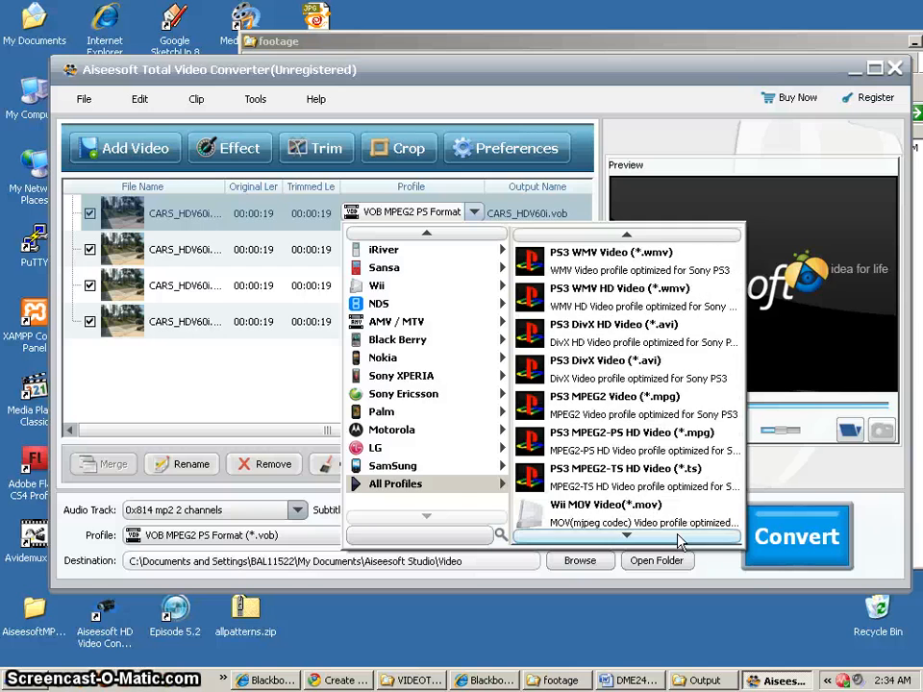
scroll("down", 3)
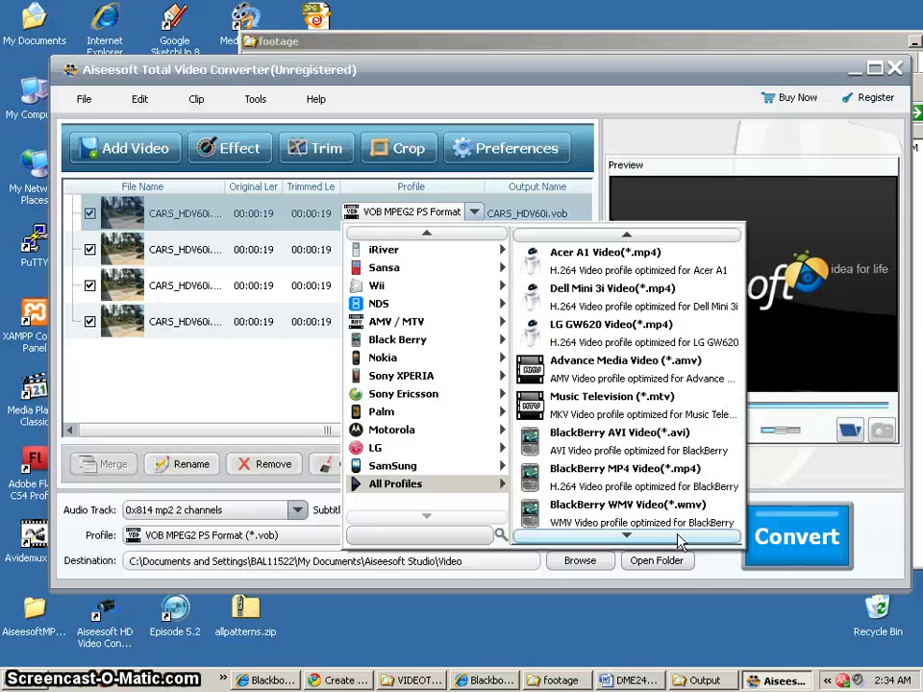
scroll("down", 3)
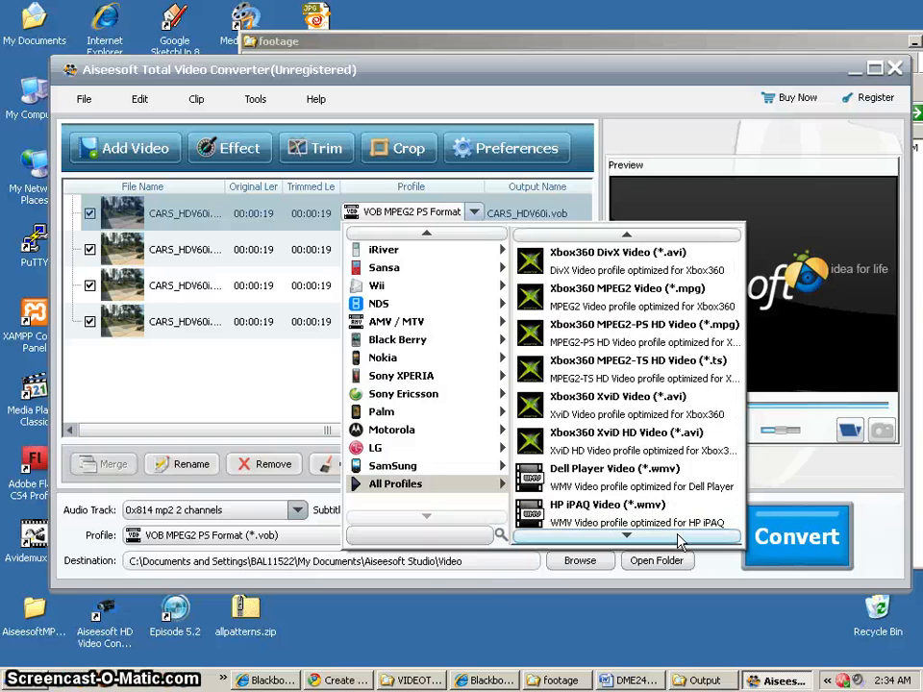
scroll("down", 3)
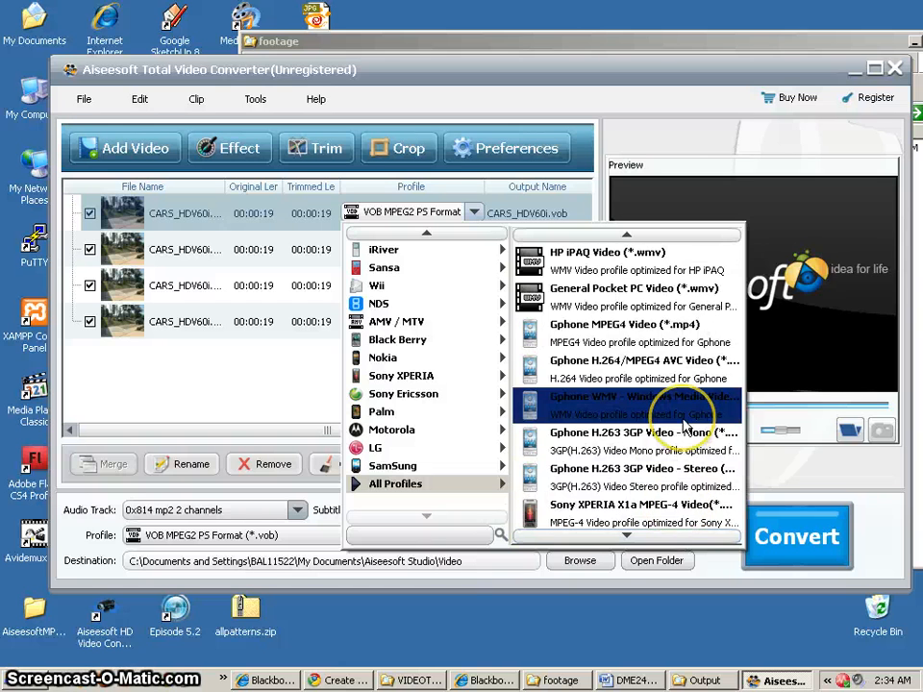
scroll("down", 3)
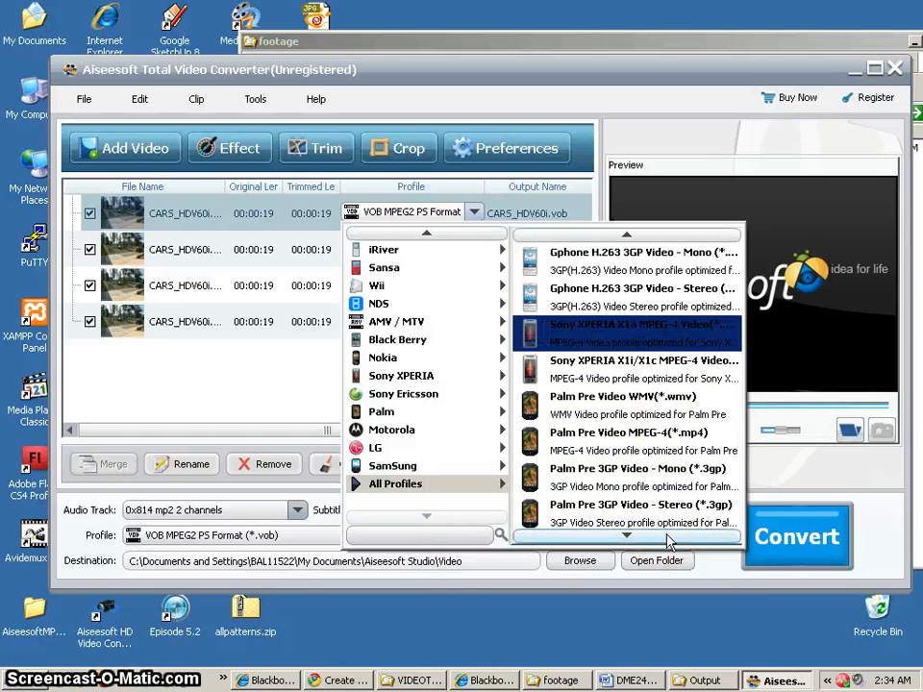
scroll("down", 3)
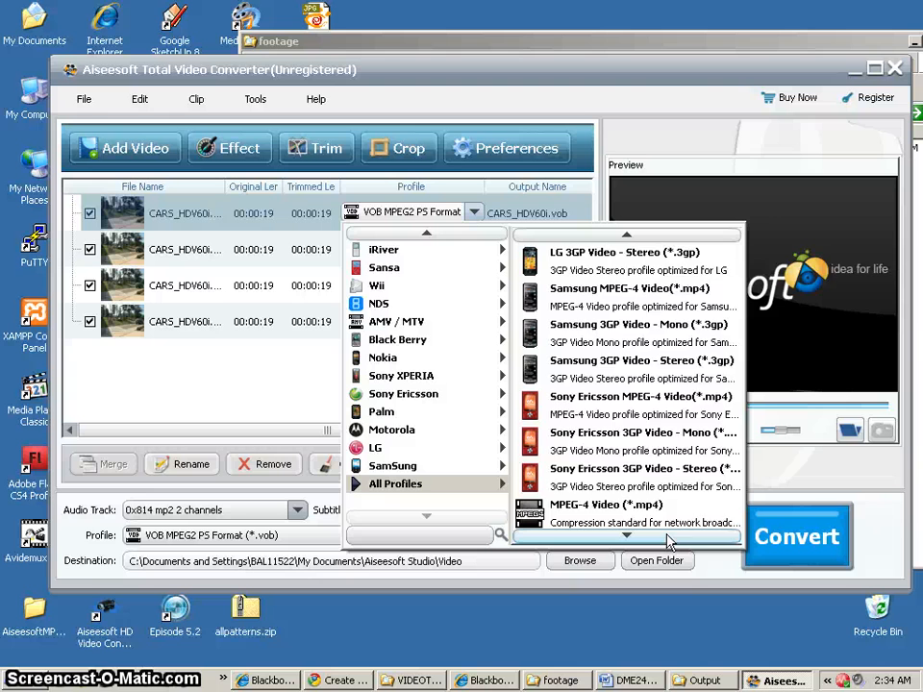
scroll("down", 3)
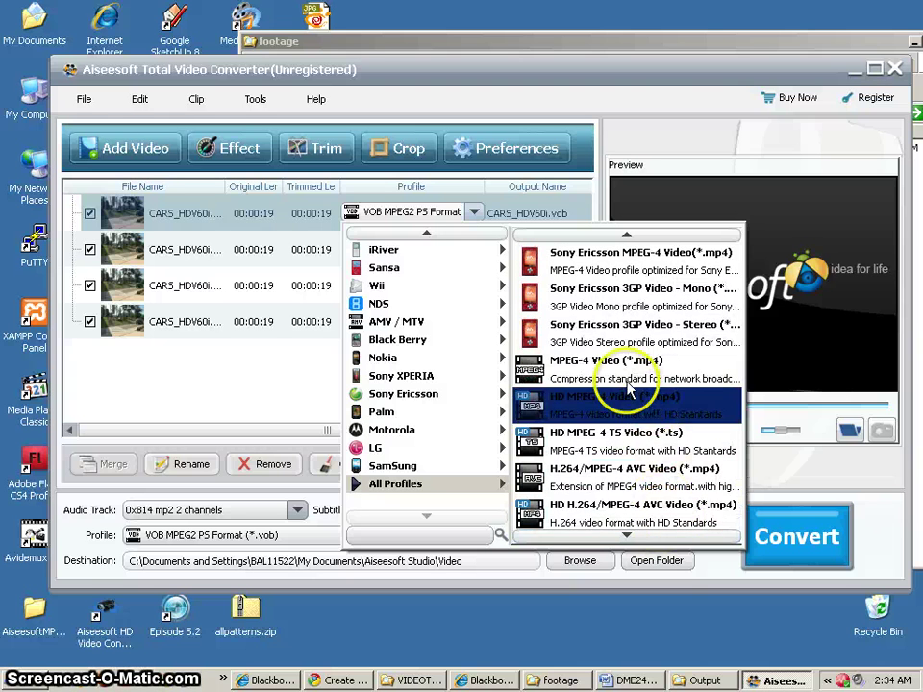
scroll("down", 3)
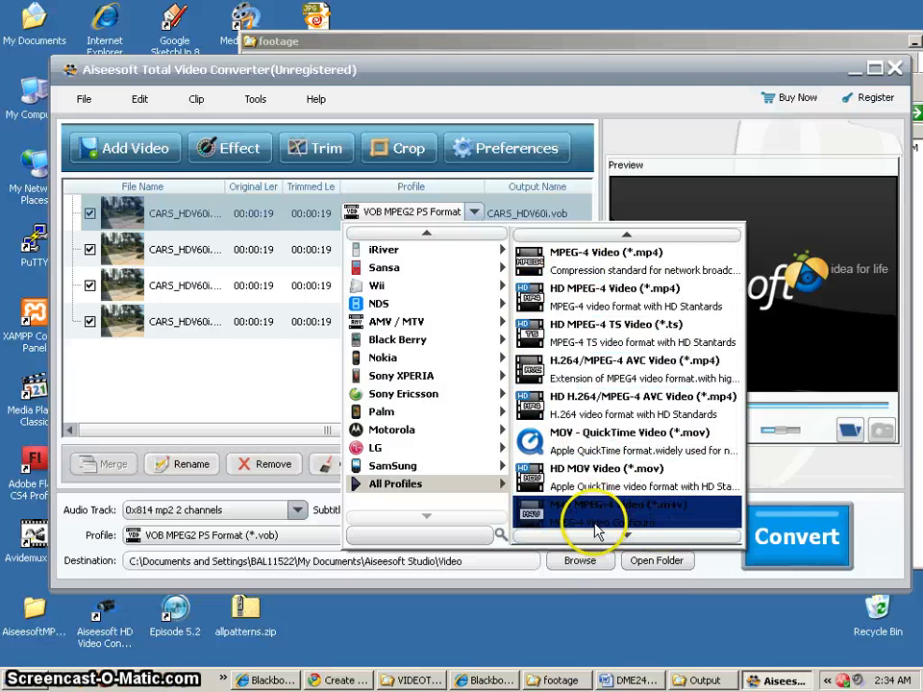
scroll("down", 3)
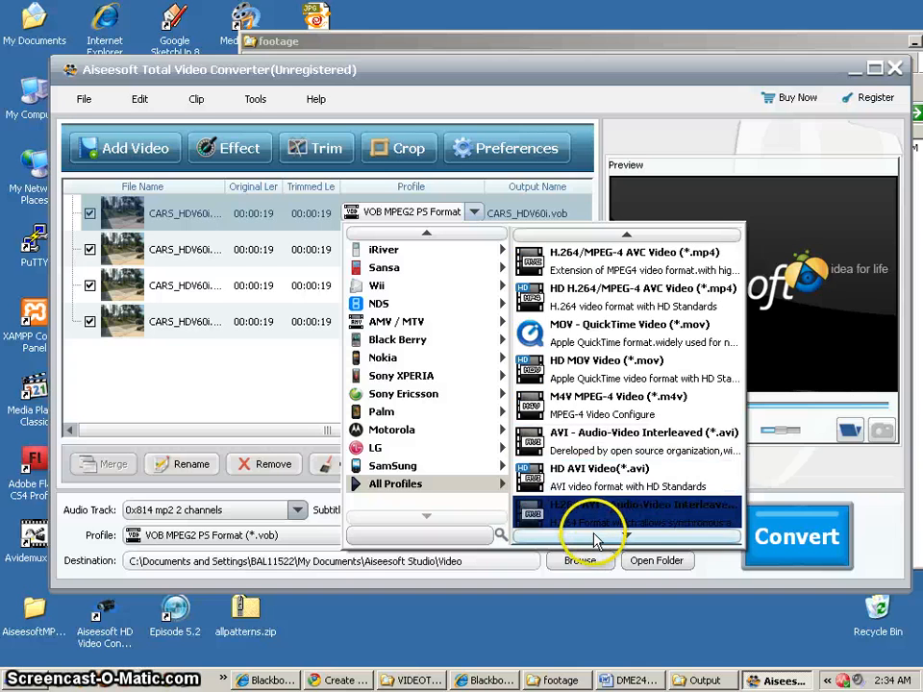
scroll("down", 3)
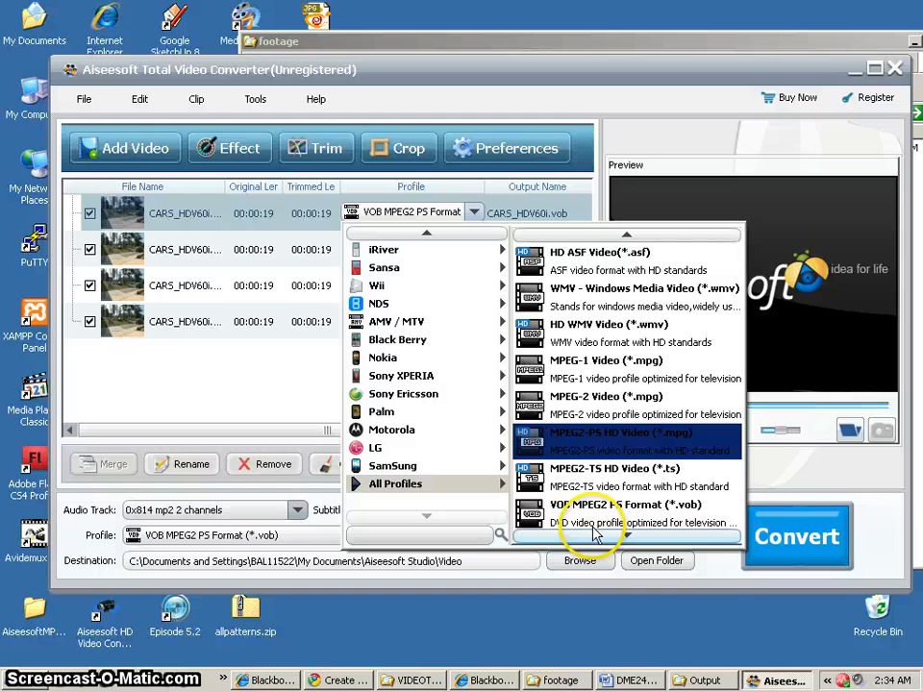
scroll("down", 3)
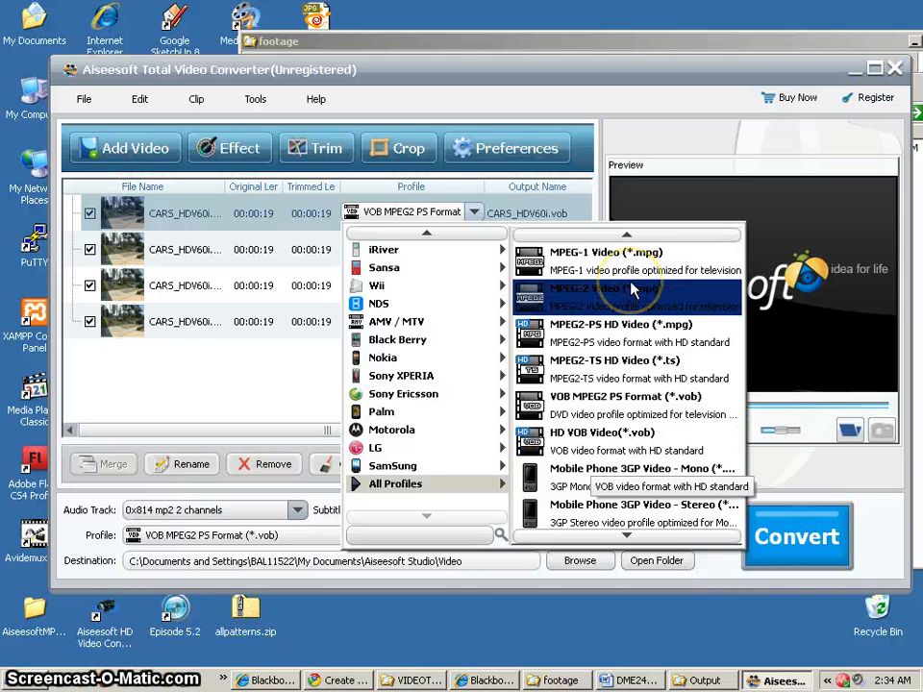
mouse_move(611, 472)
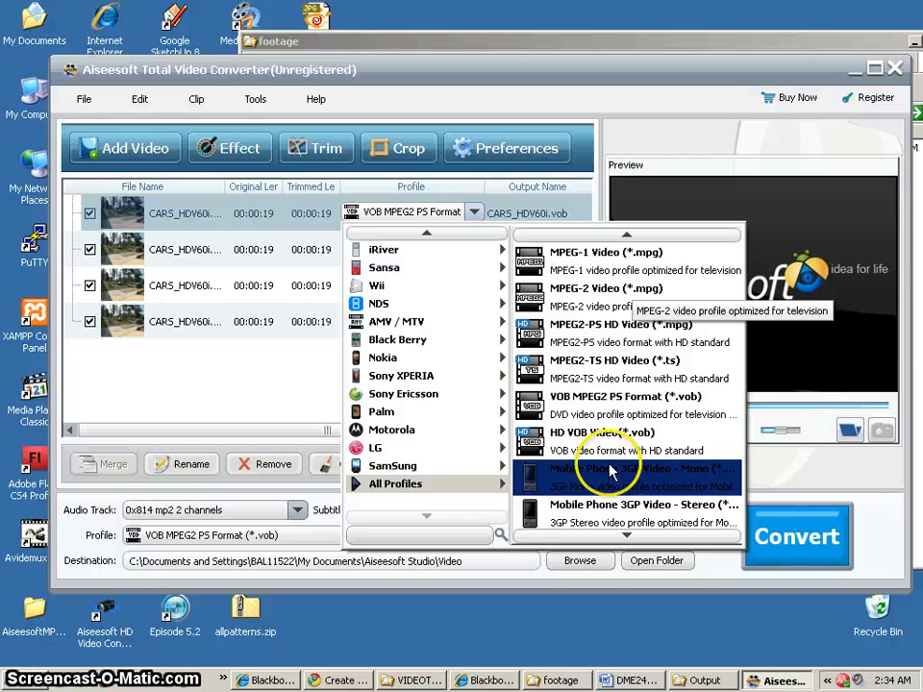
scroll("down", 3)
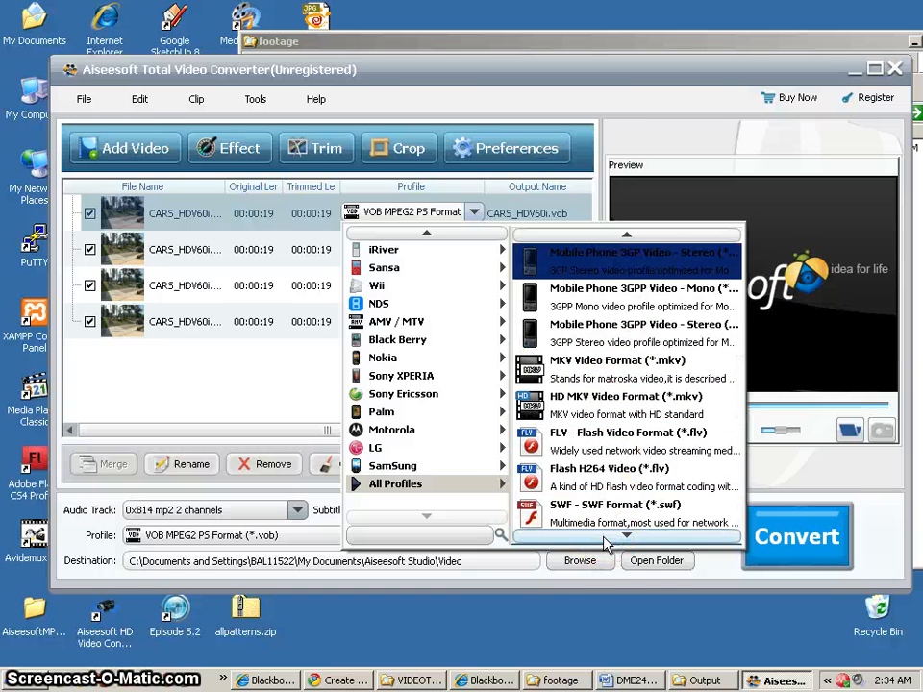
scroll("down", 3)
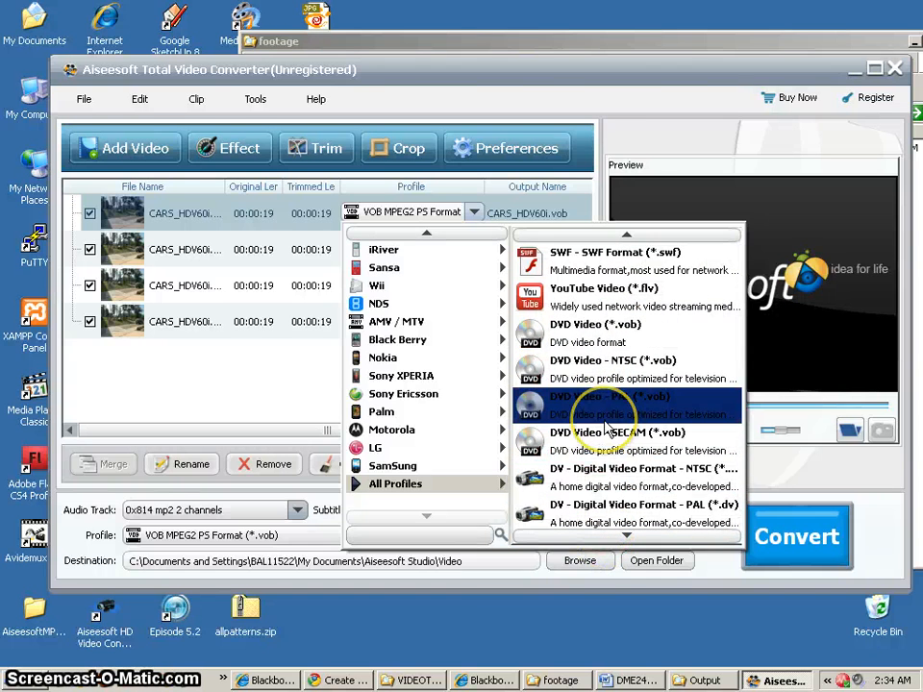
mouse_move(573, 375)
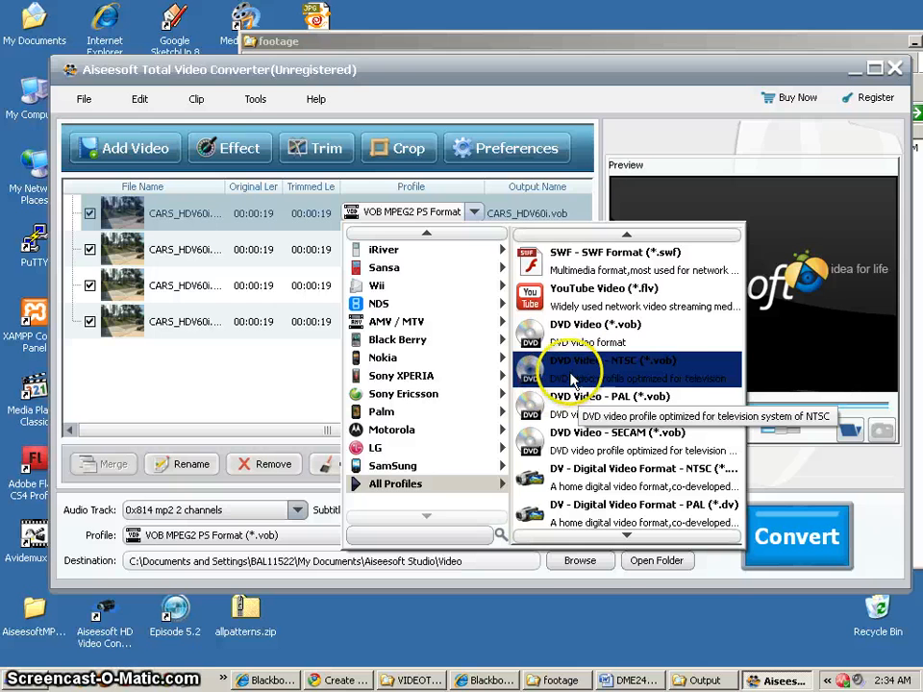
mouse_move(627, 365)
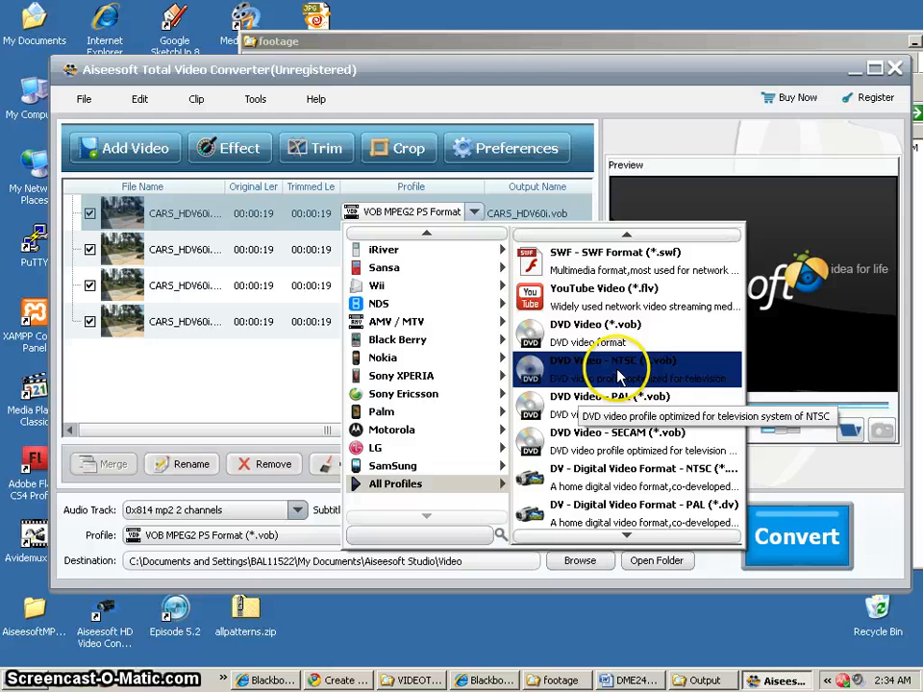
left_click(600, 365)
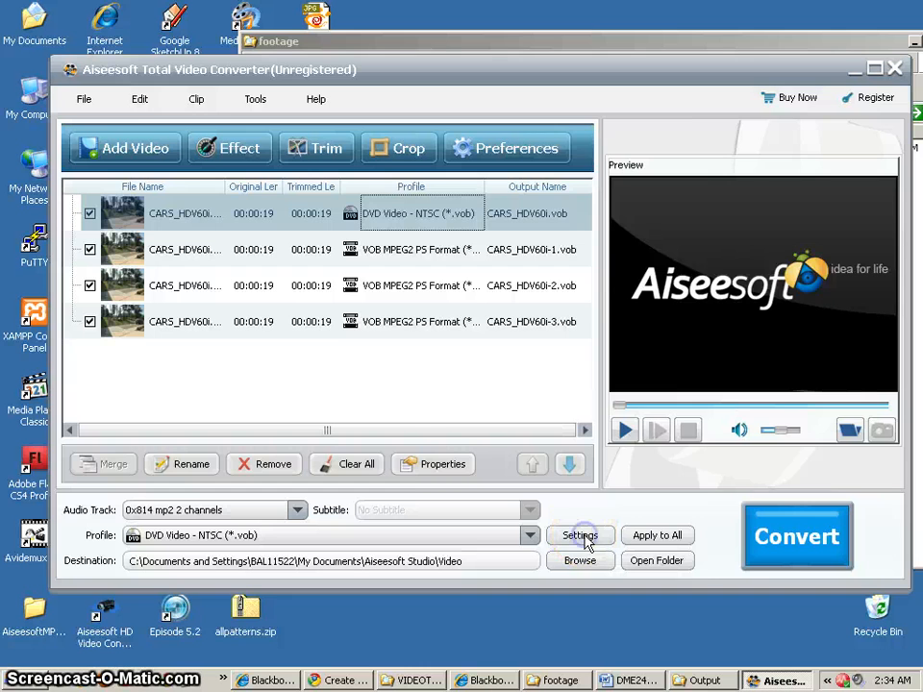
Step: Set the DVD NTSC profile's audio to AC3 at 128 kbps and confirm
left_click(581, 534)
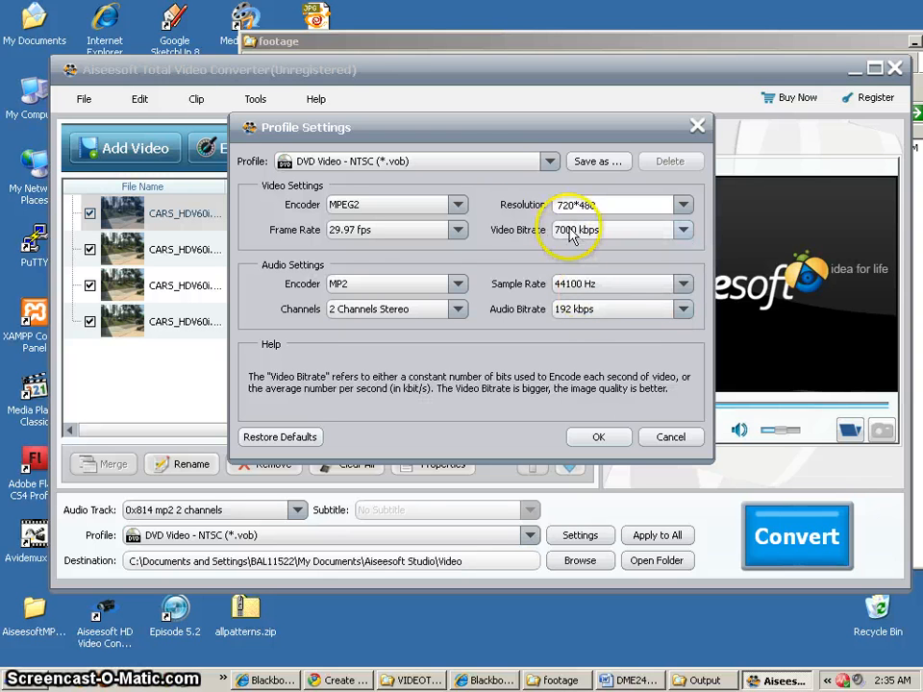
mouse_move(477, 196)
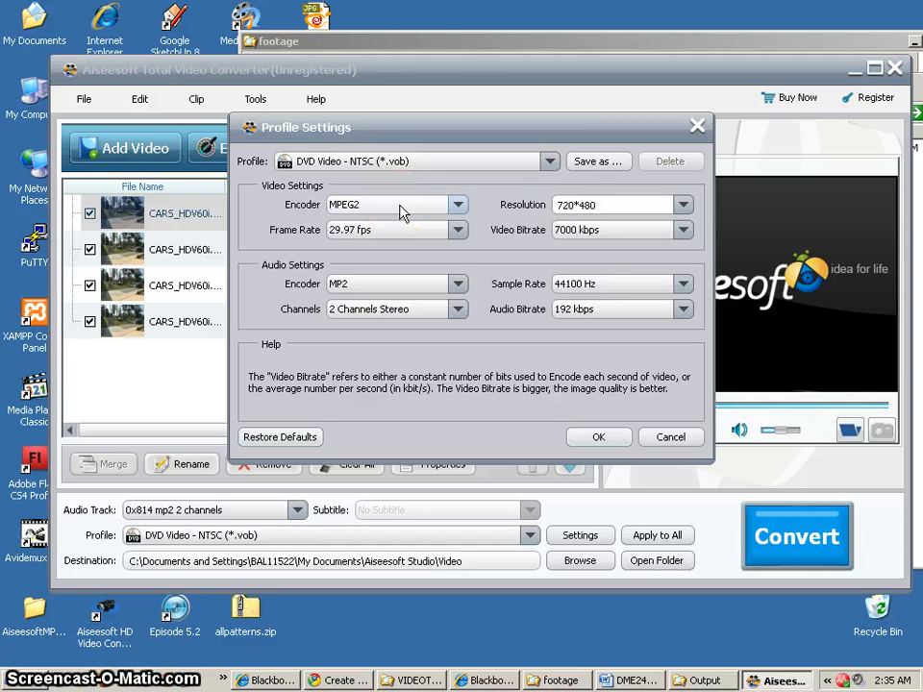
left_click(681, 308)
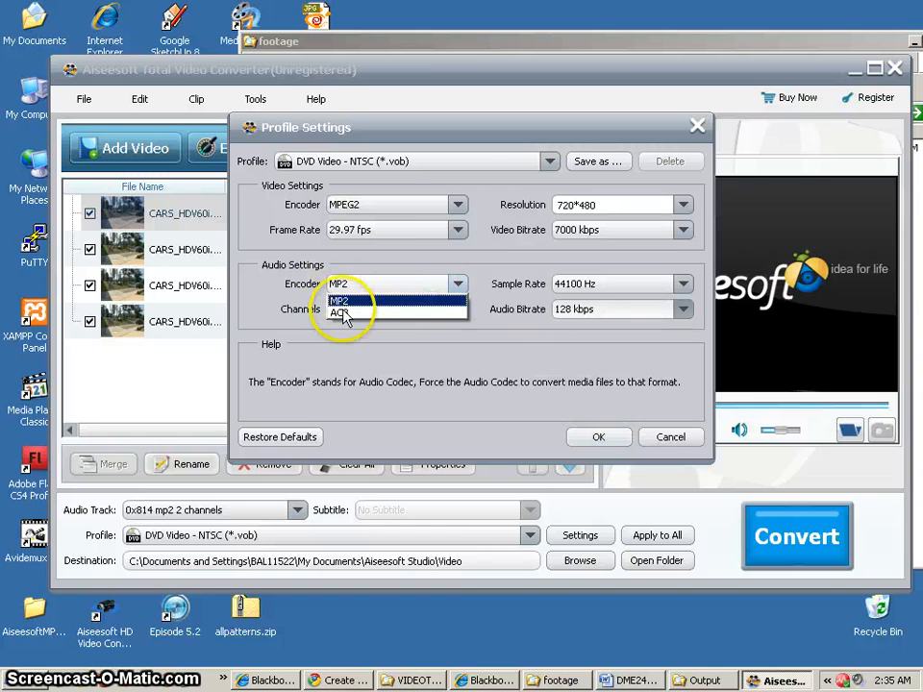
left_click(339, 313)
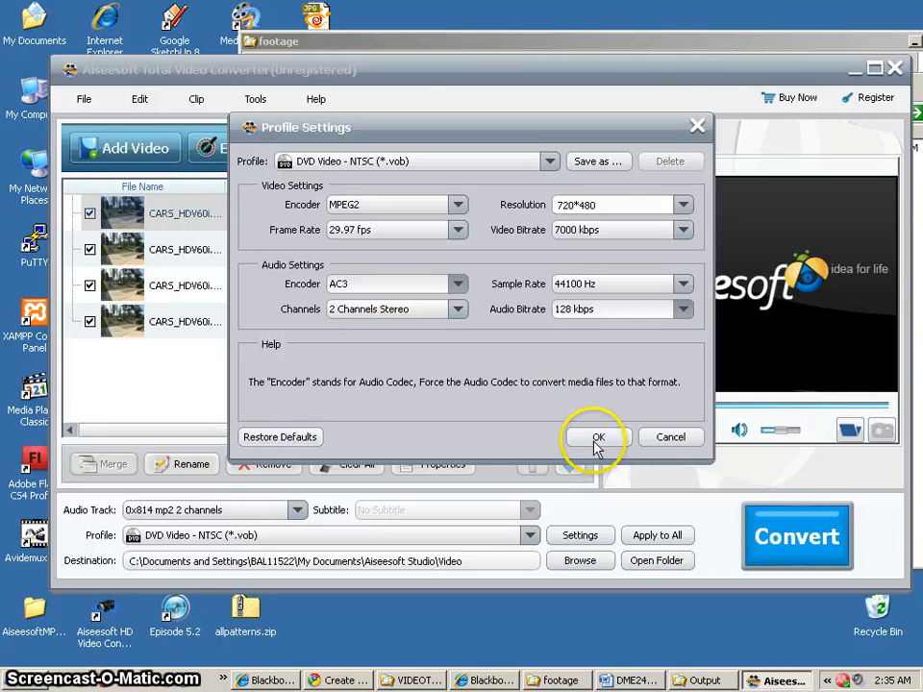
left_click(684, 204)
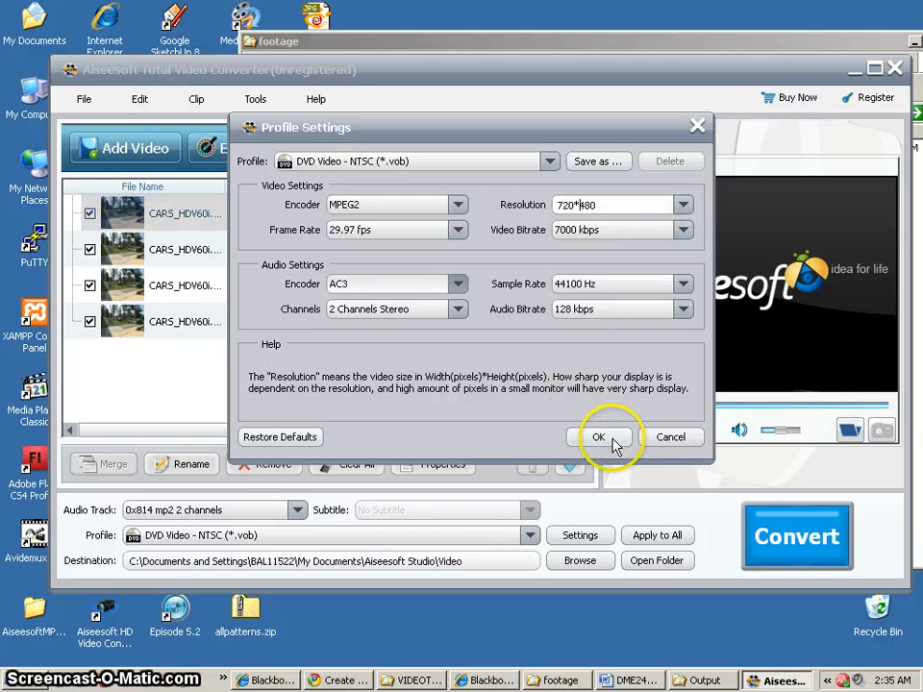
left_click(598, 436)
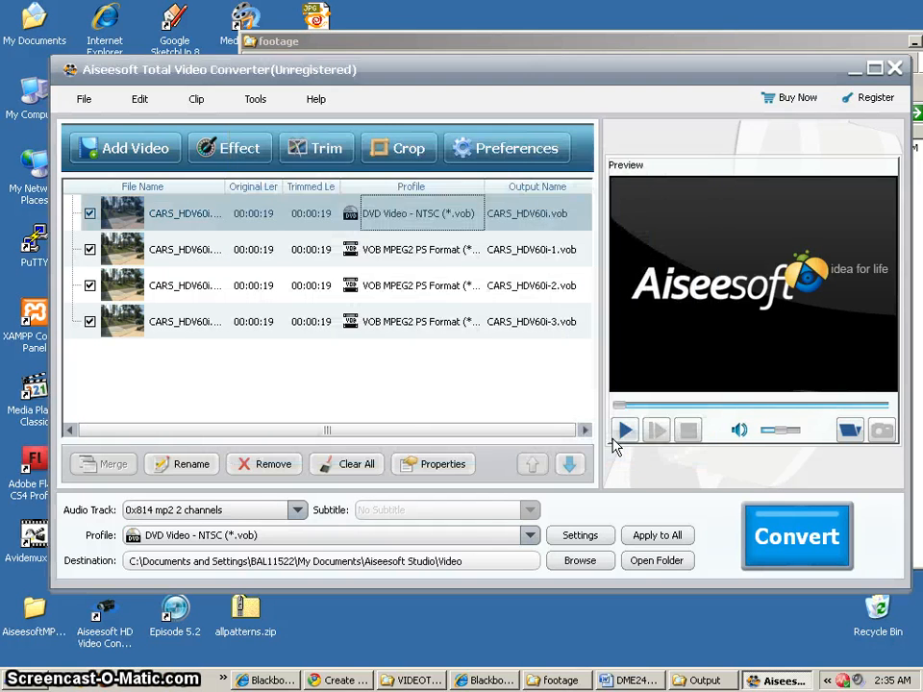
Step: Set the second clip's profile to iPod MP4(640x480) Video (*.mp4)
left_click(473, 248)
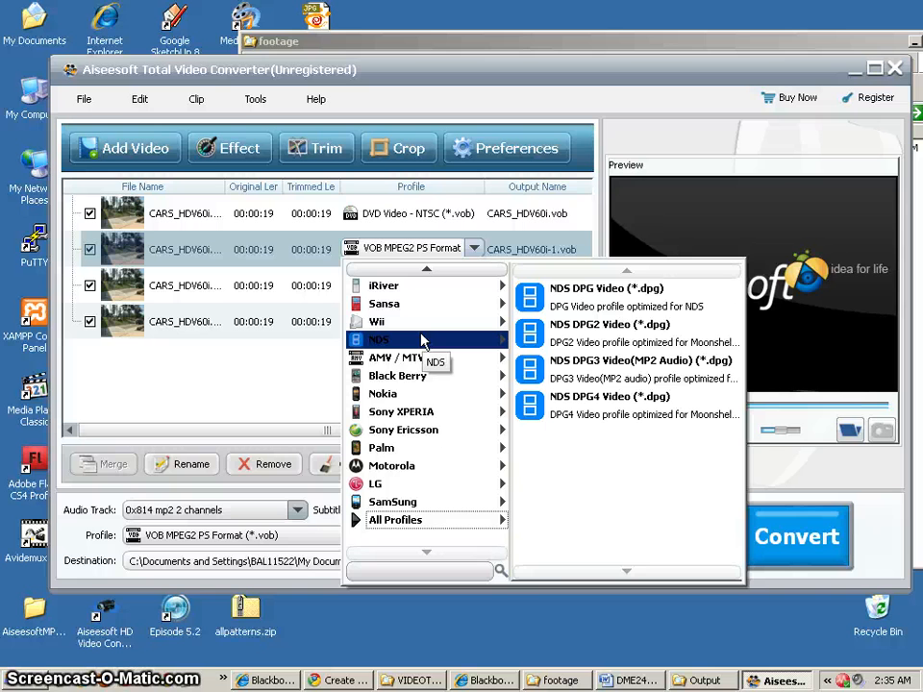
mouse_move(382, 392)
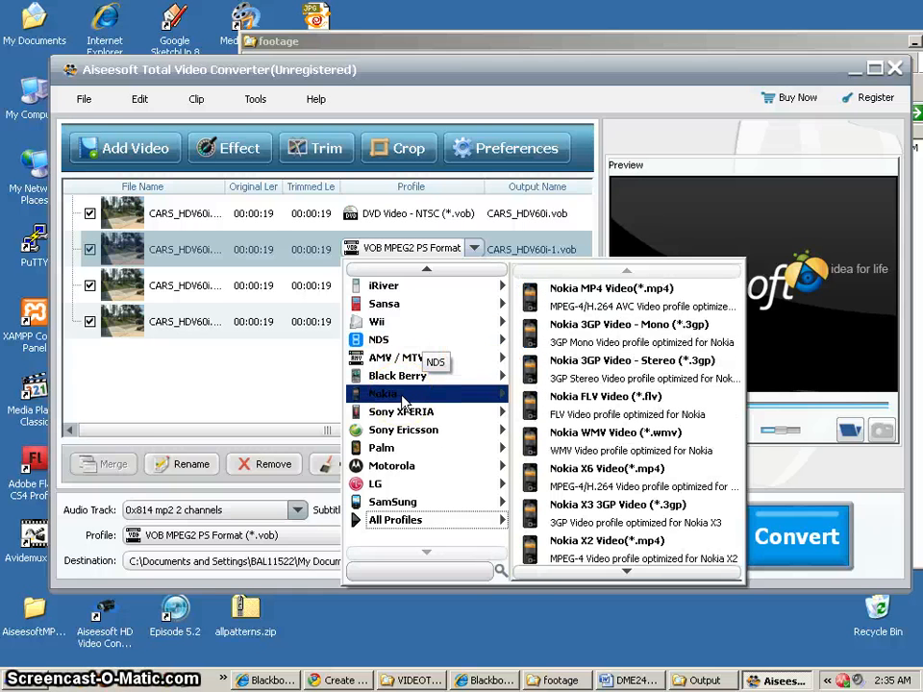
mouse_move(396, 466)
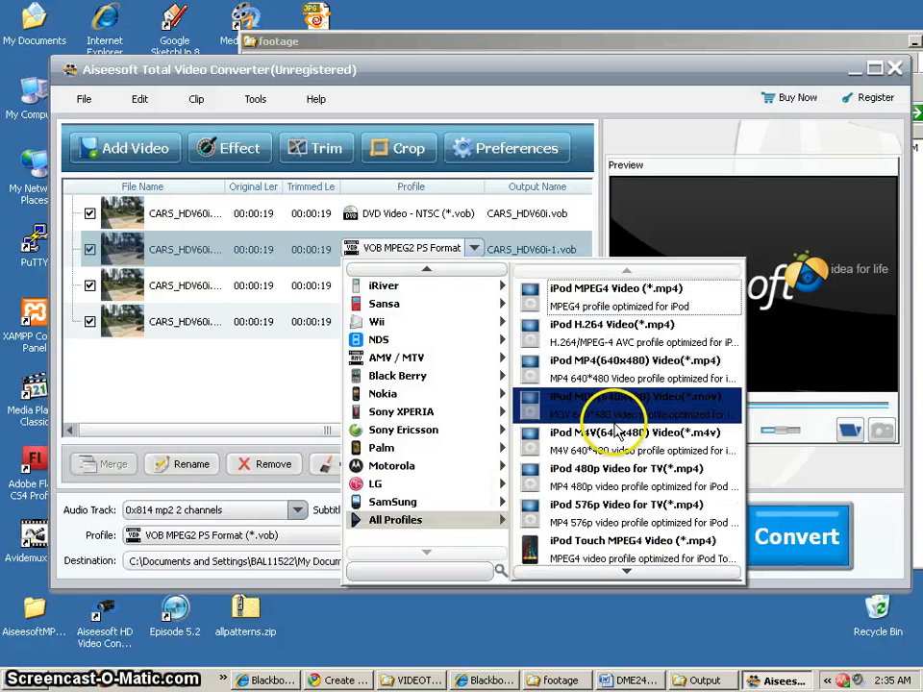
mouse_move(581, 335)
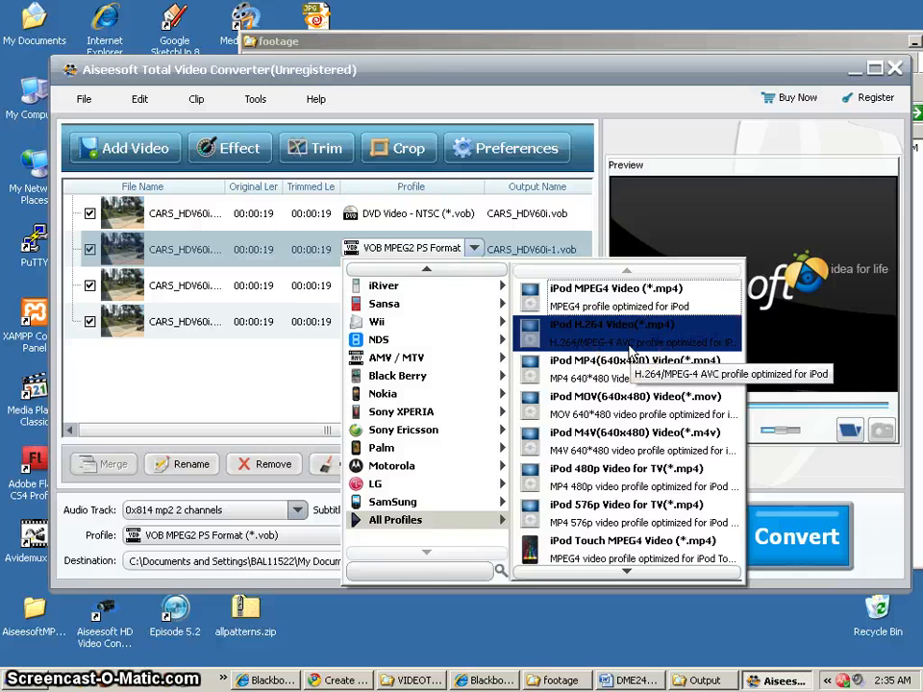
mouse_move(631, 377)
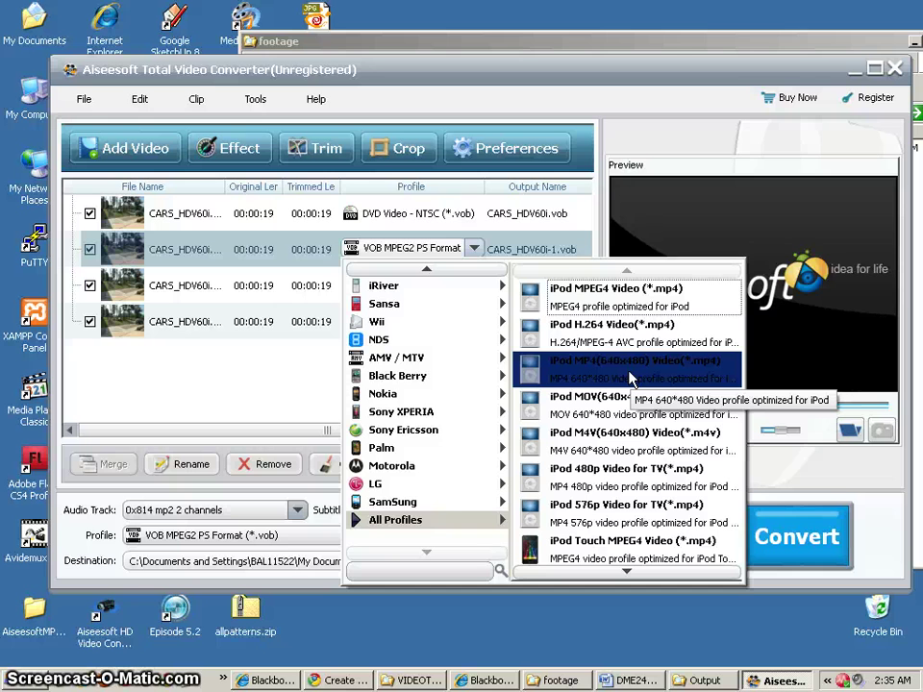
left_click(628, 362)
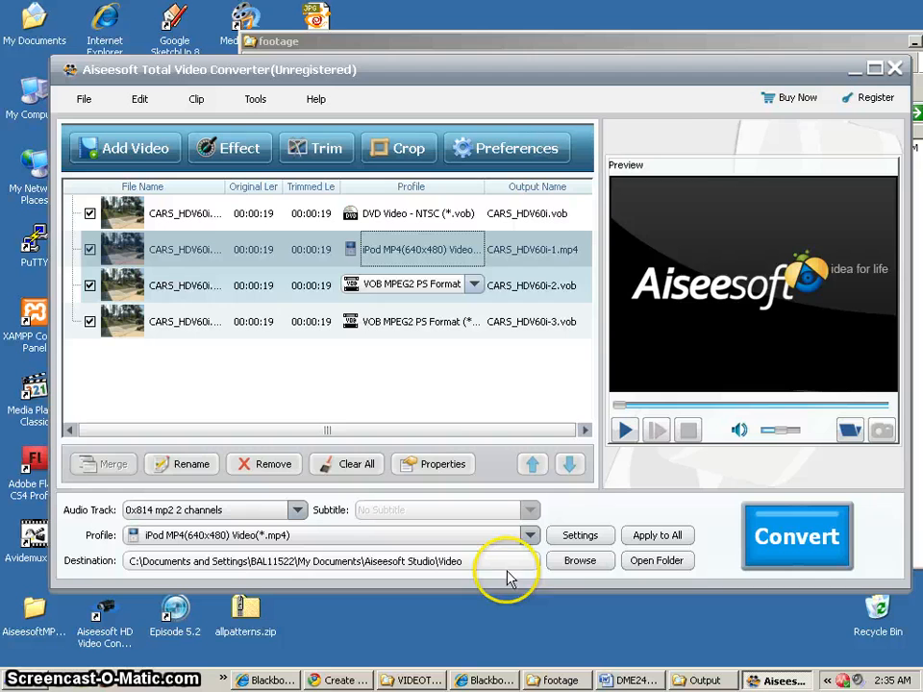
Step: Set the iPod MP4 profile to 640*360, 1500 kbps video and 128 kbps audio
left_click(579, 534)
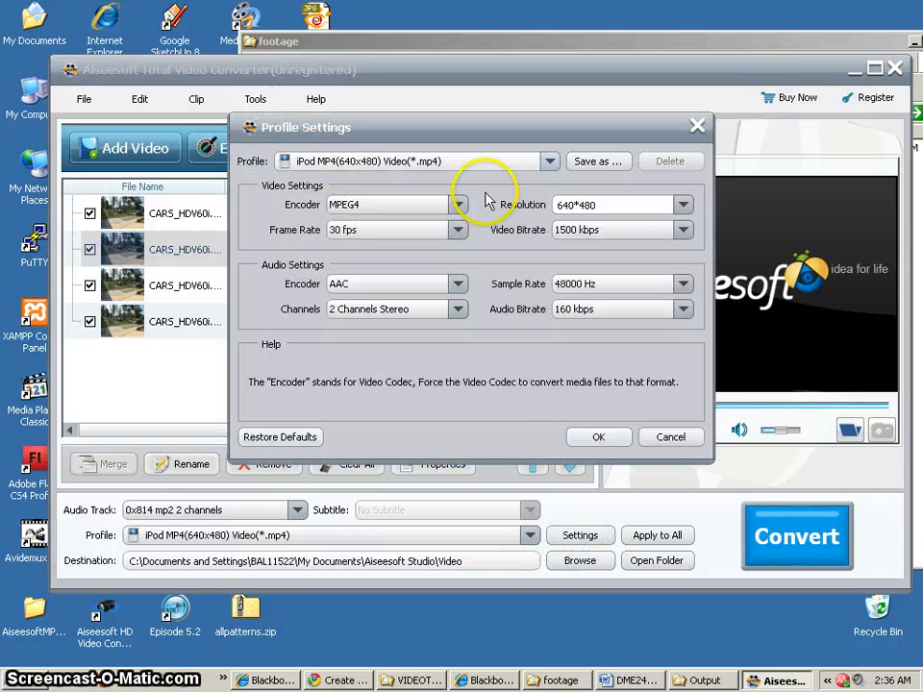
left_click(597, 204)
type("3")
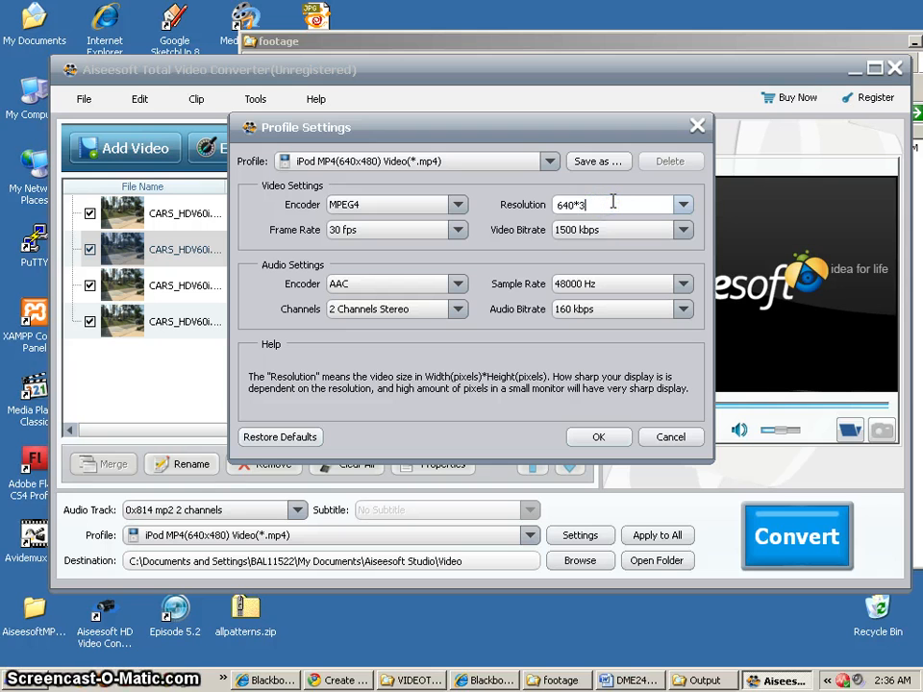
left_click(681, 229)
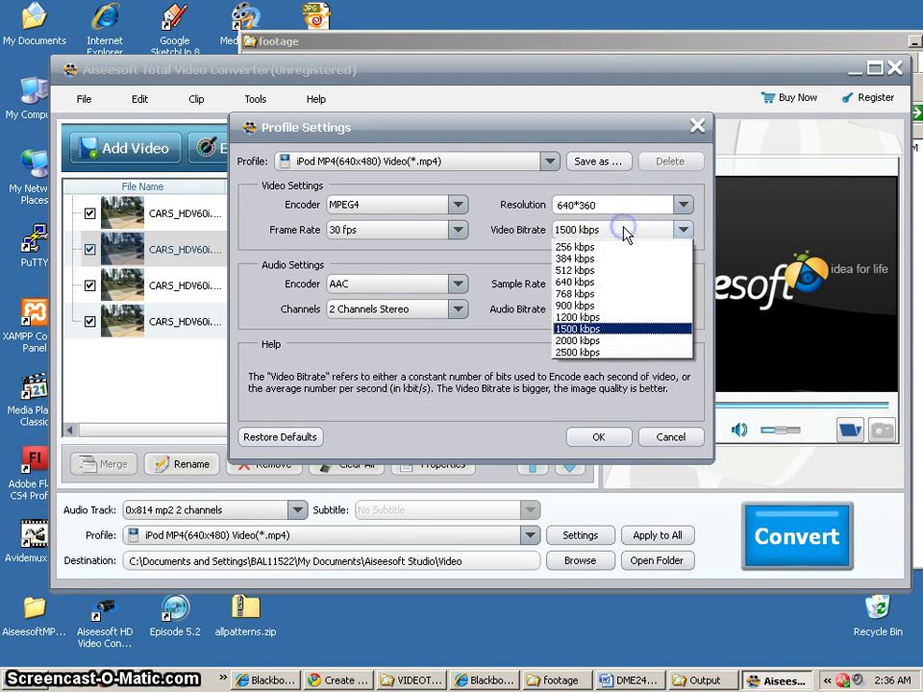
left_click(577, 329)
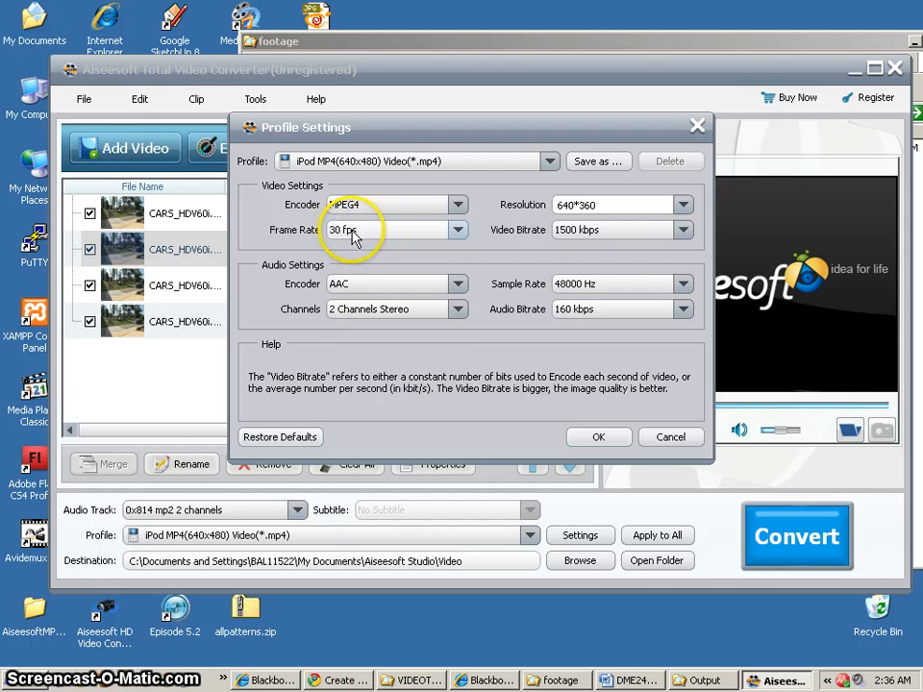
left_click(683, 308)
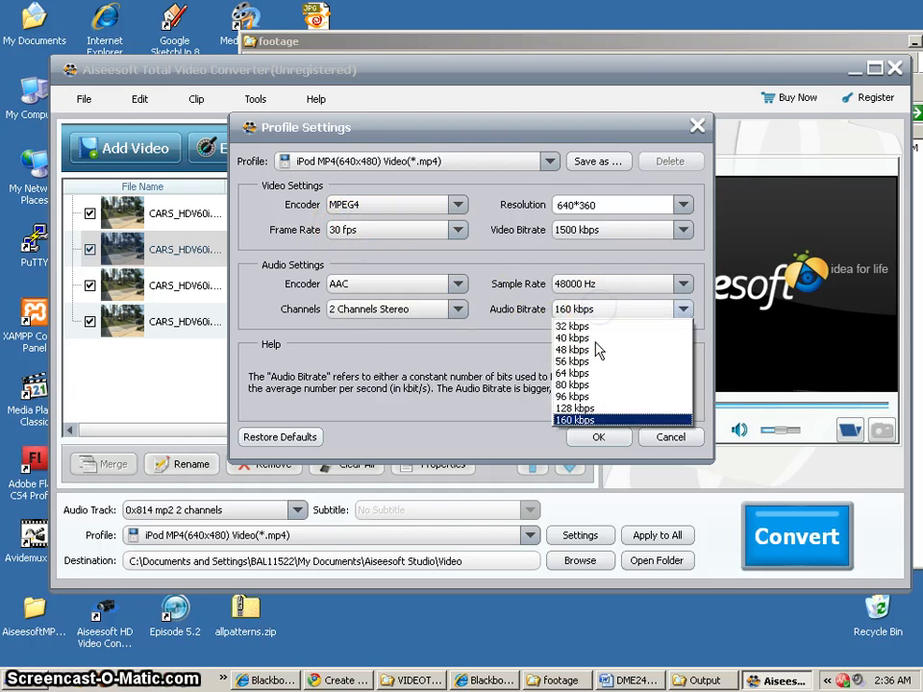
left_click(574, 408)
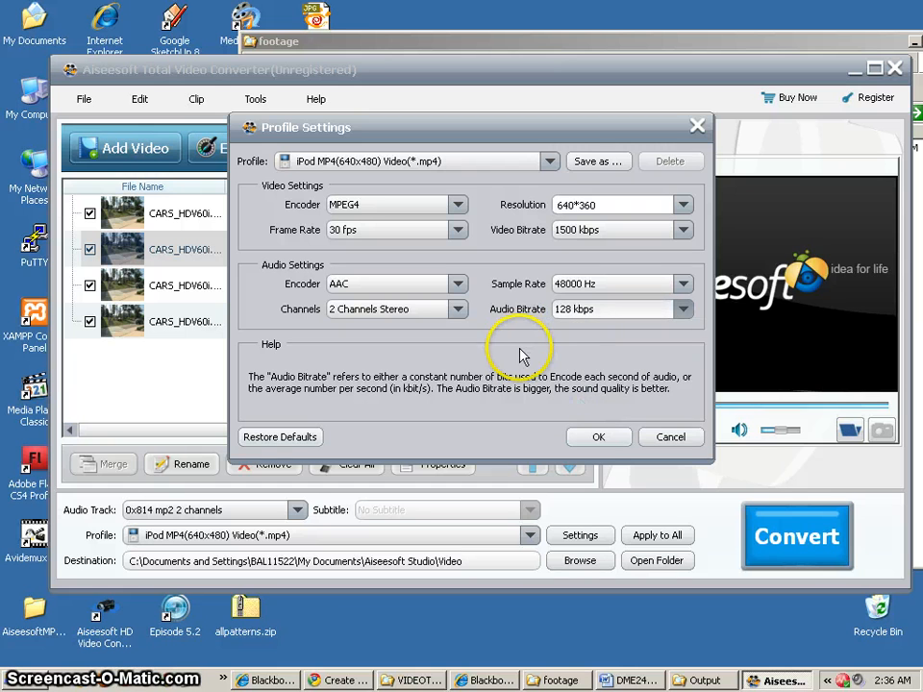
mouse_move(523, 354)
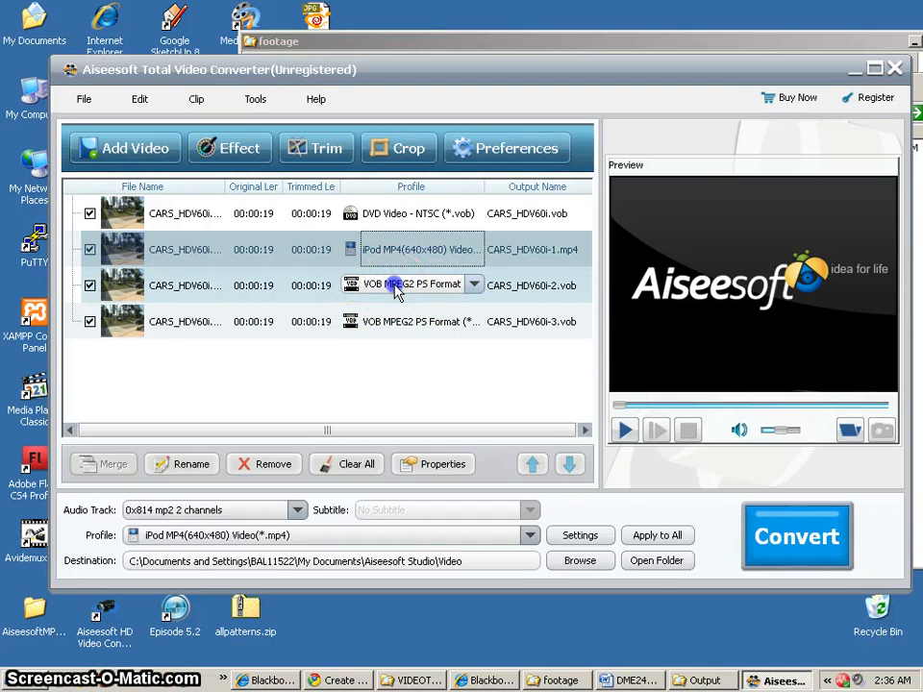
Step: Set the third clip to FLV Flash Video at 30 fps and 1500 kbps
left_click(473, 285)
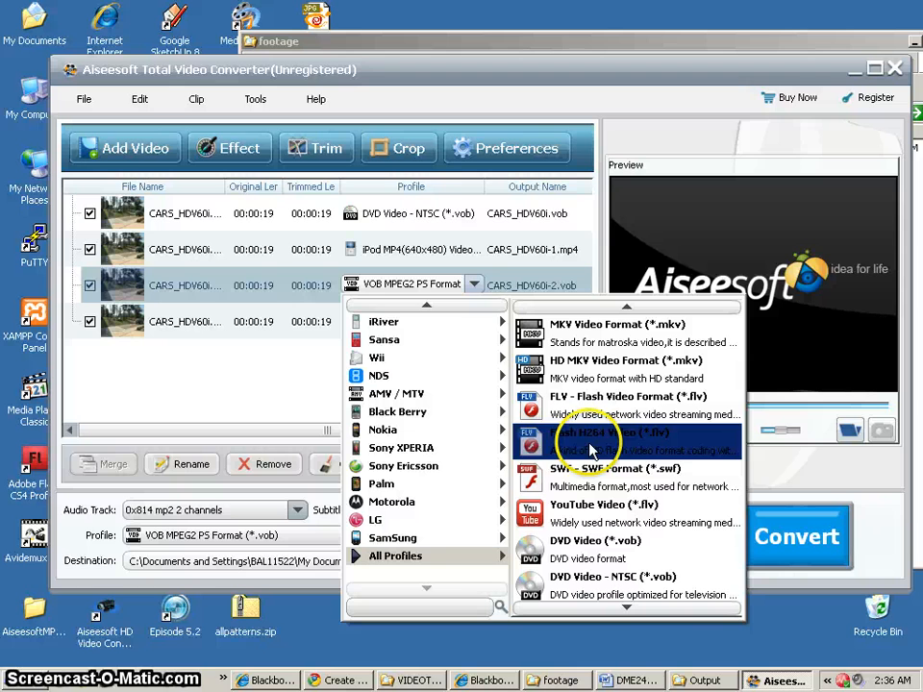
mouse_move(608, 407)
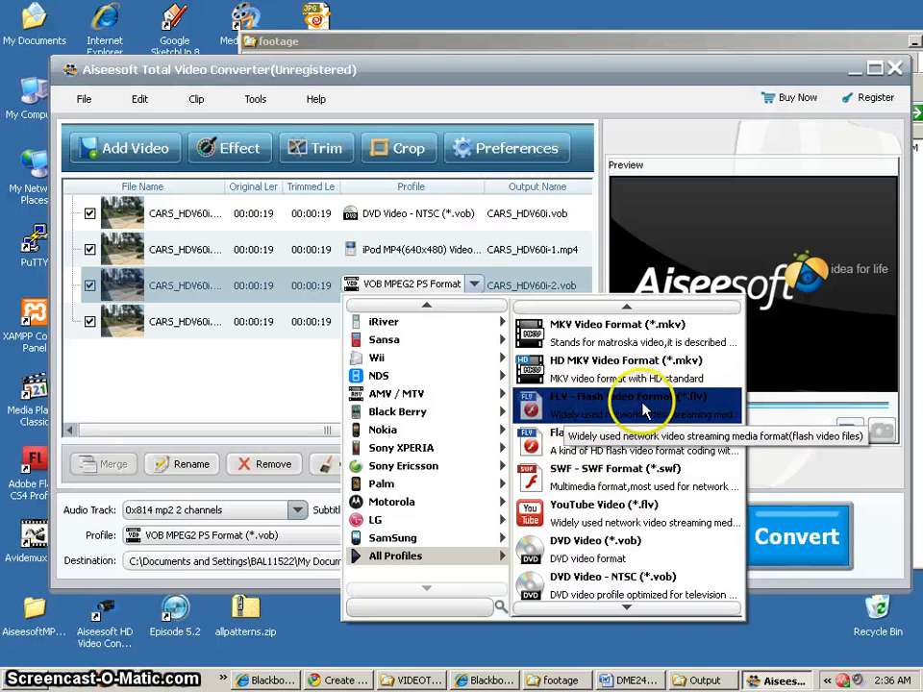
left_click(631, 398)
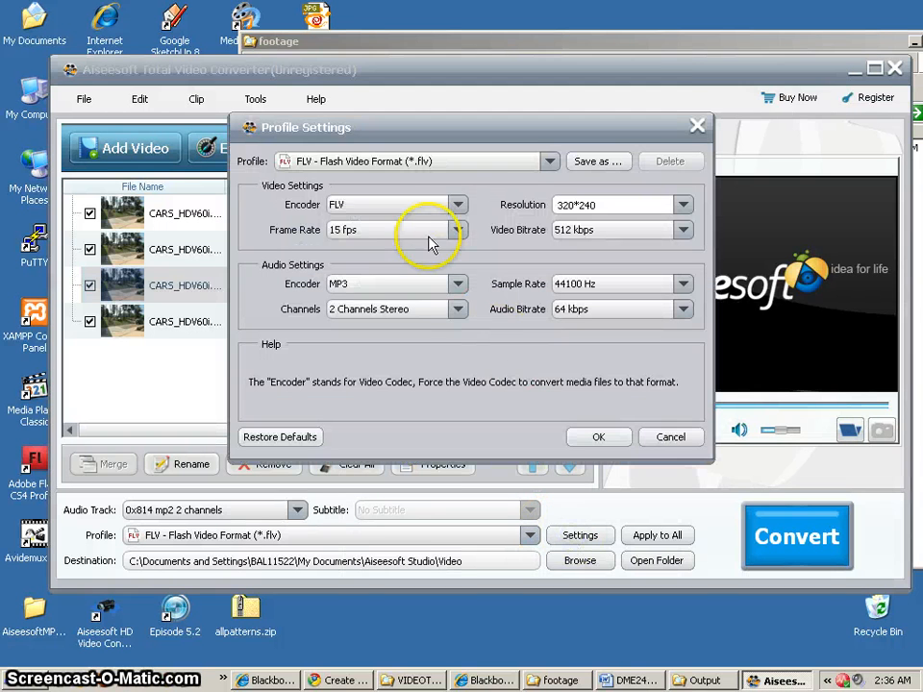
left_click(455, 229)
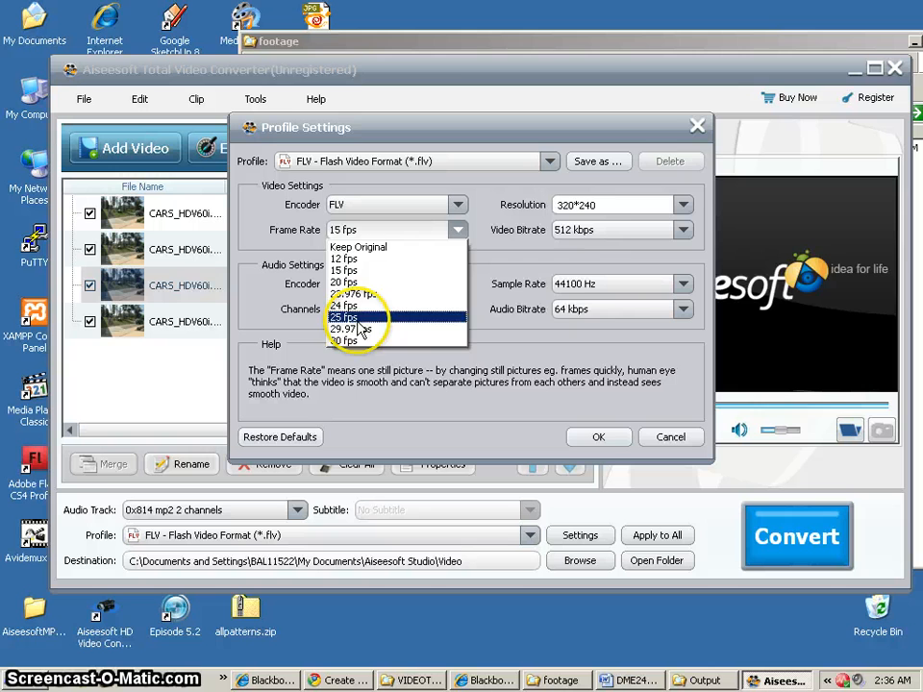
left_click(697, 229)
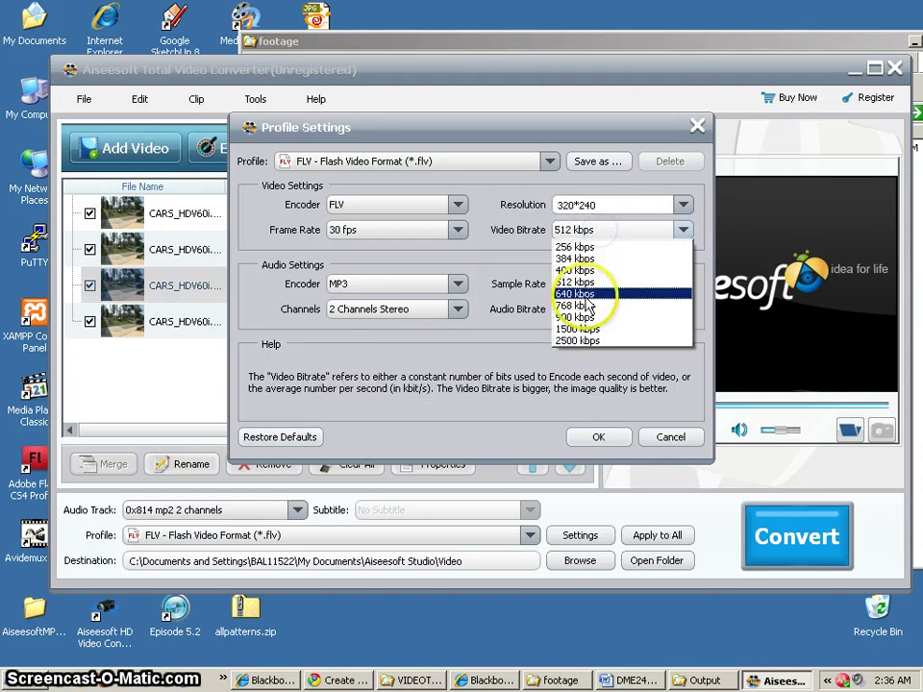
left_click(577, 329)
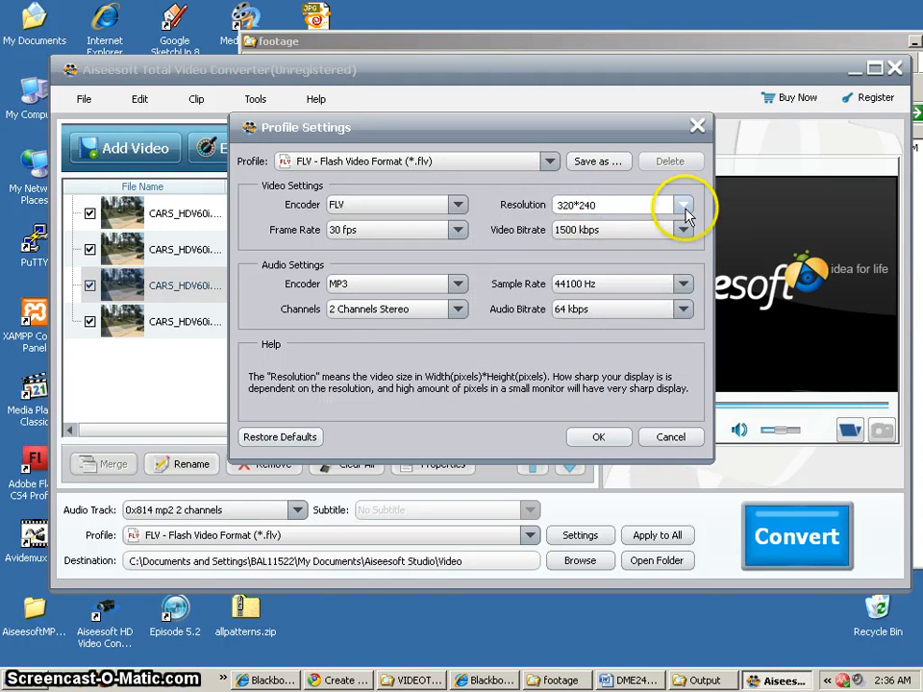
Step: Set the FLV profile's resolution to 640*360 and audio bitrate to 128 kbps
left_click(685, 204)
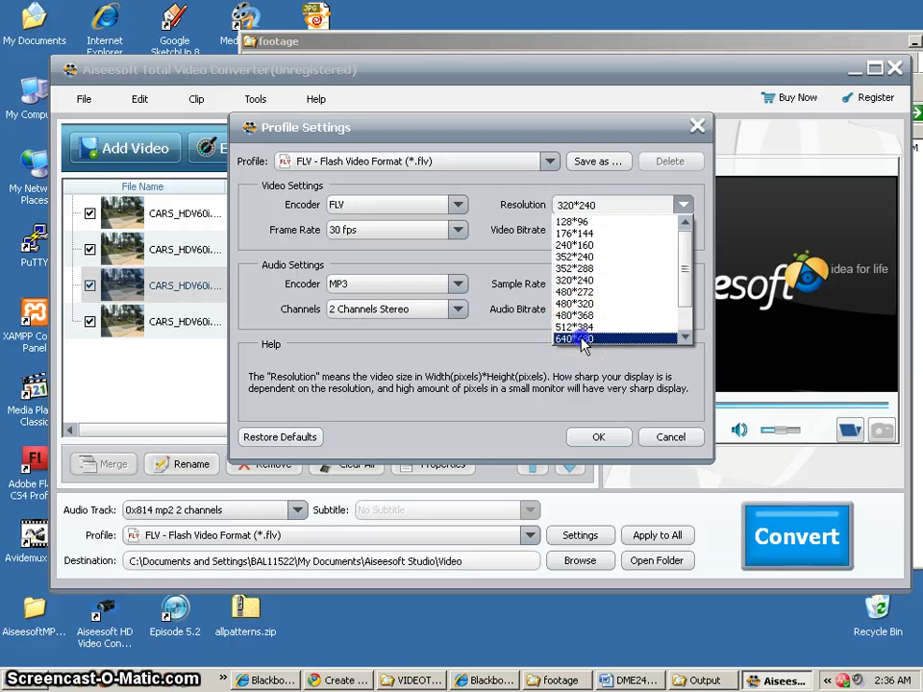
left_click(574, 339)
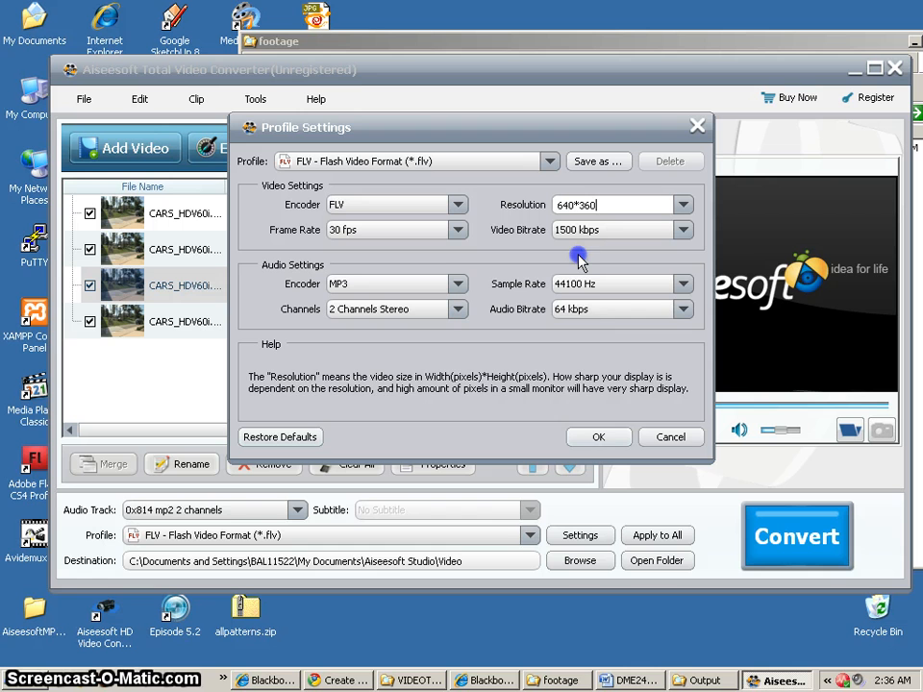
left_click(683, 308)
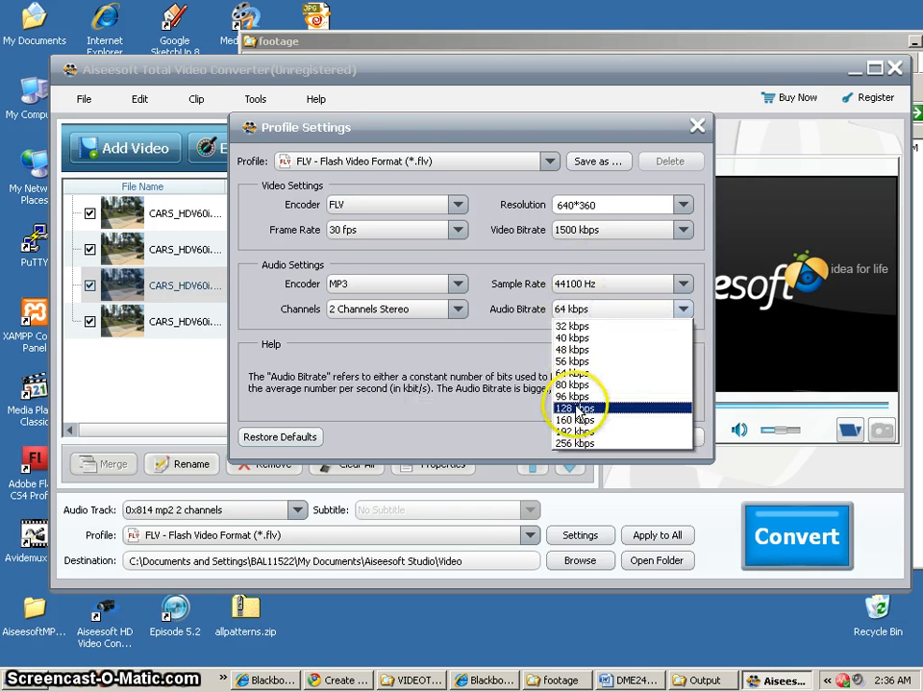
left_click(572, 408)
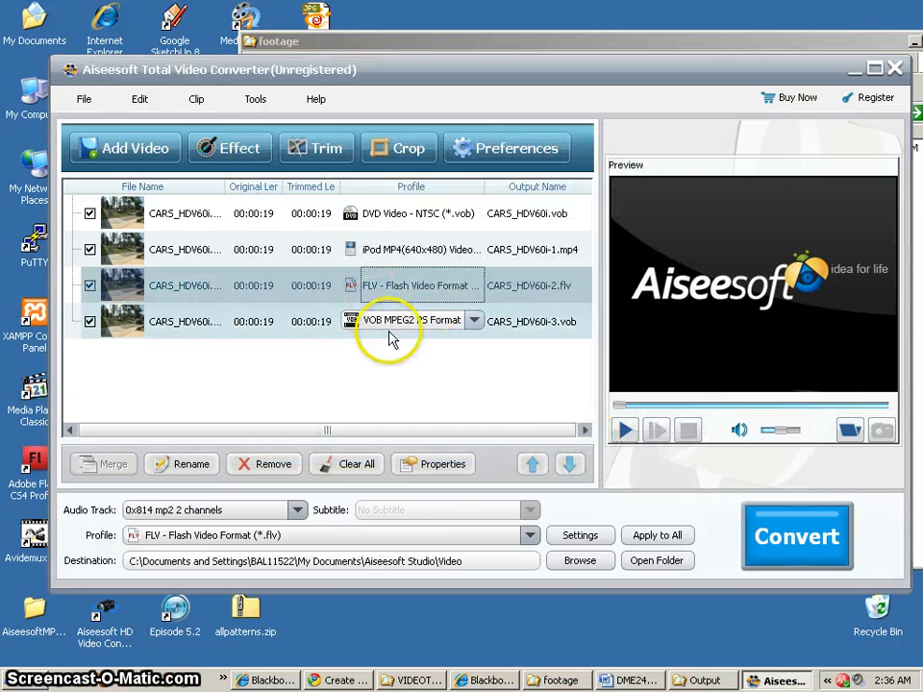
Step: Set the fourth clip to iRiver WMV Video at 640*360 with 1500 kbps video
left_click(474, 319)
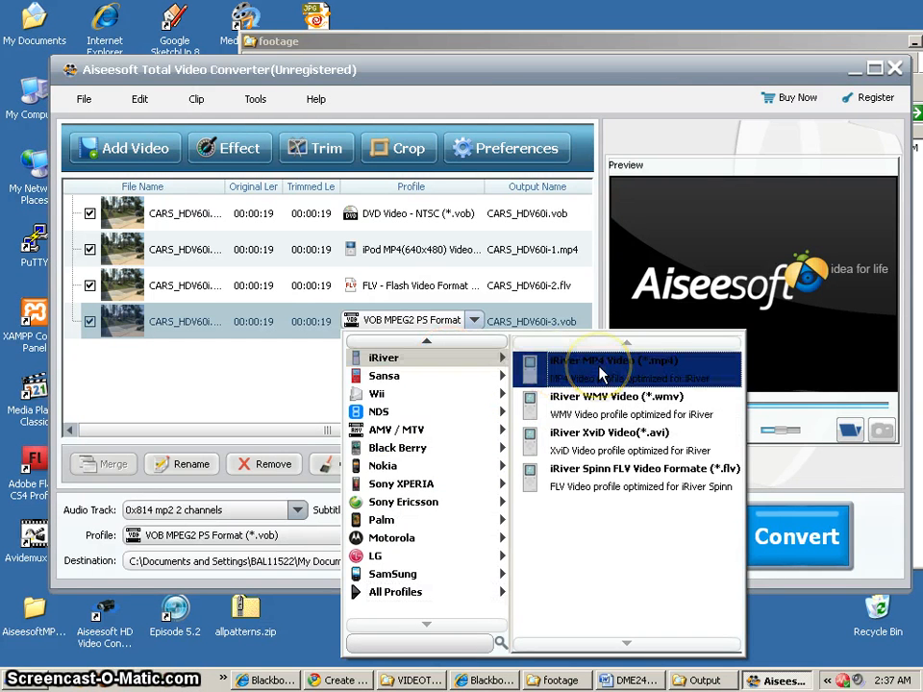
mouse_move(635, 398)
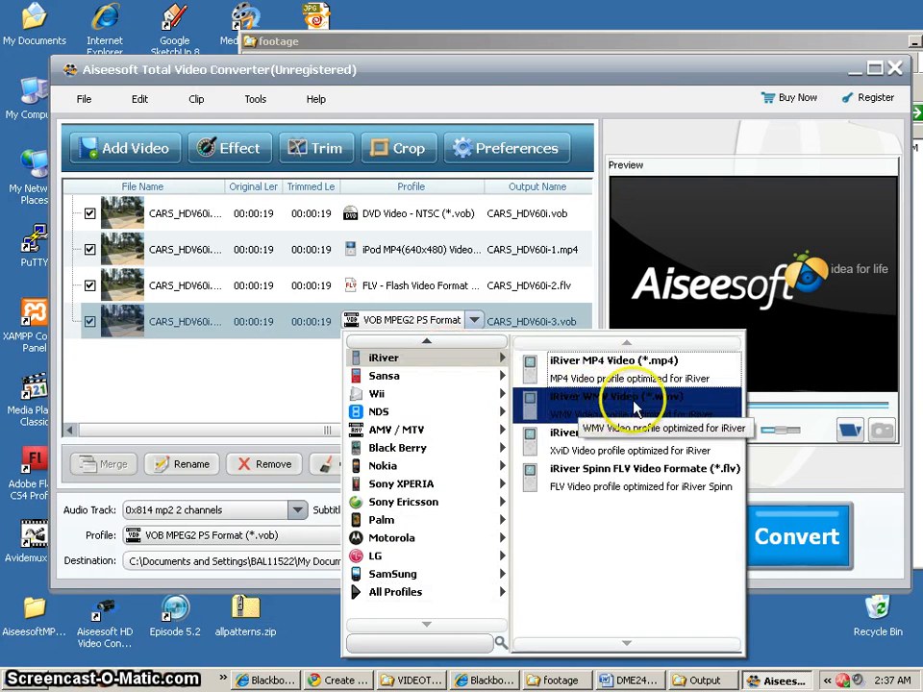
left_click(627, 408)
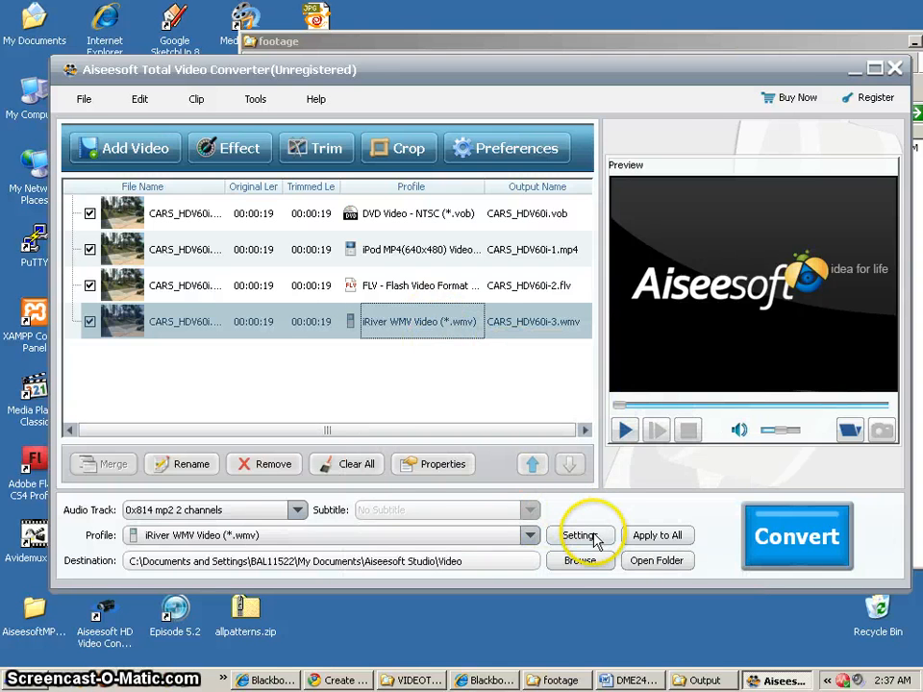
left_click(580, 535)
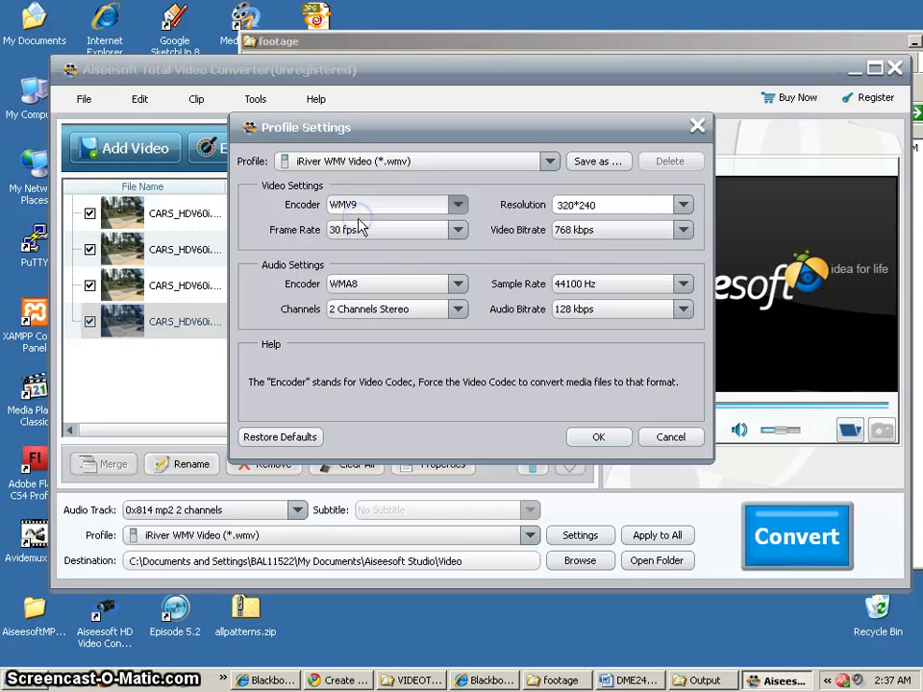
left_click(683, 203)
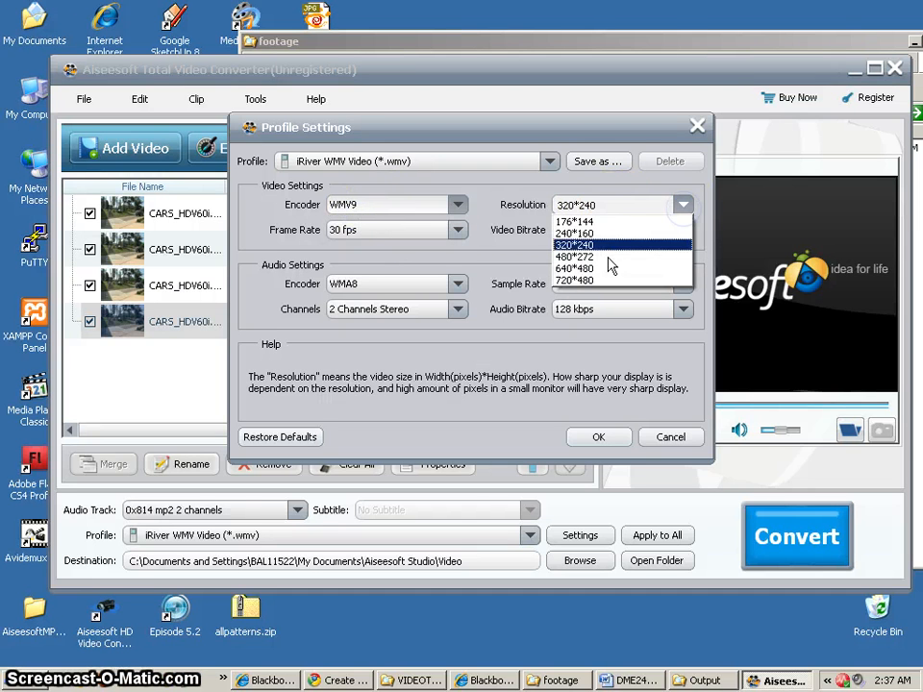
left_click(583, 268)
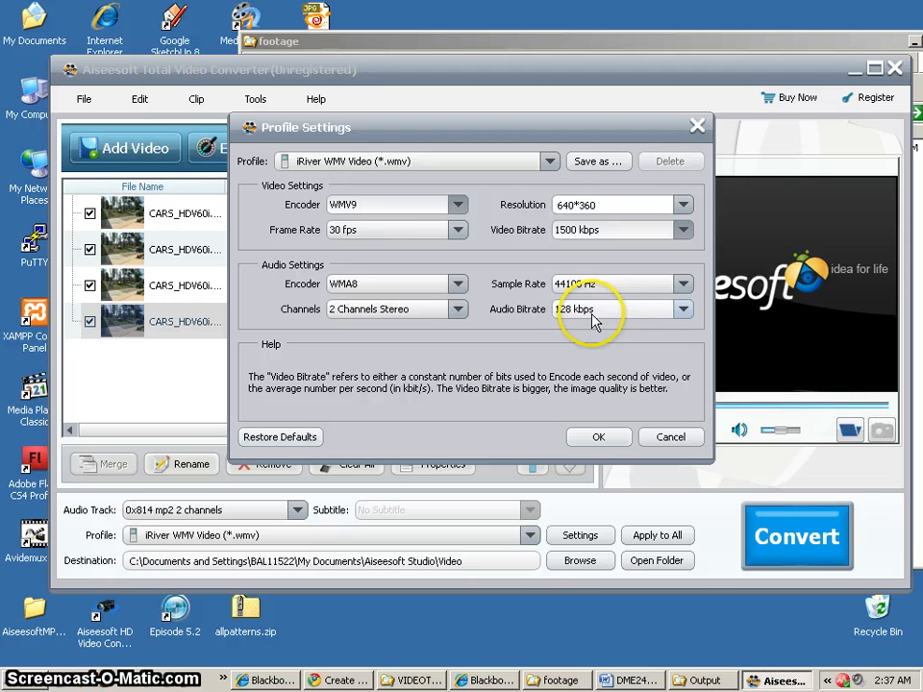
left_click(462, 285)
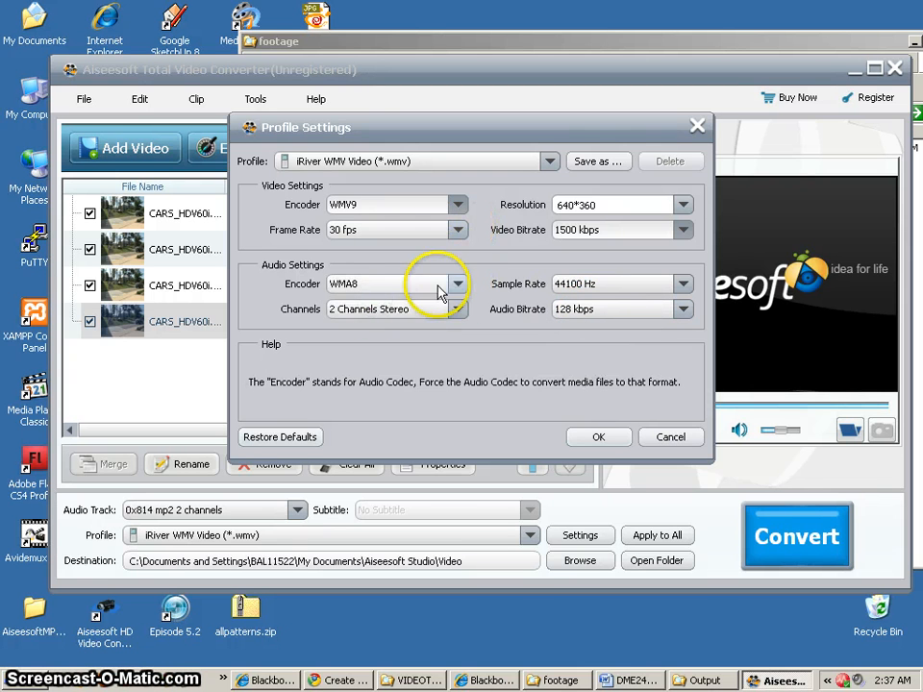
mouse_move(396, 310)
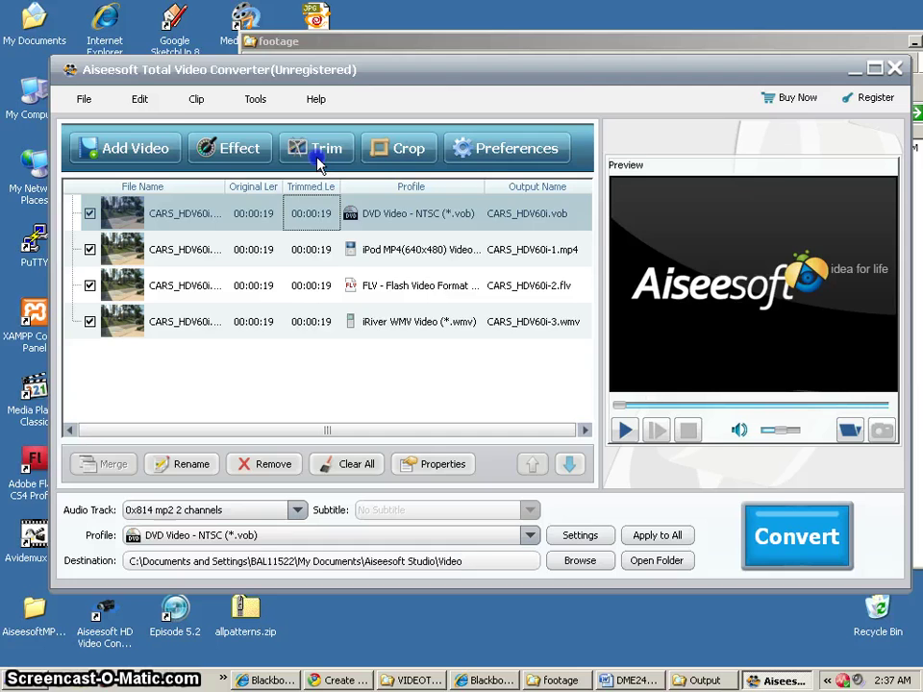
Step: Trim the first clip's end point to 15 seconds in the editor
left_click(316, 146)
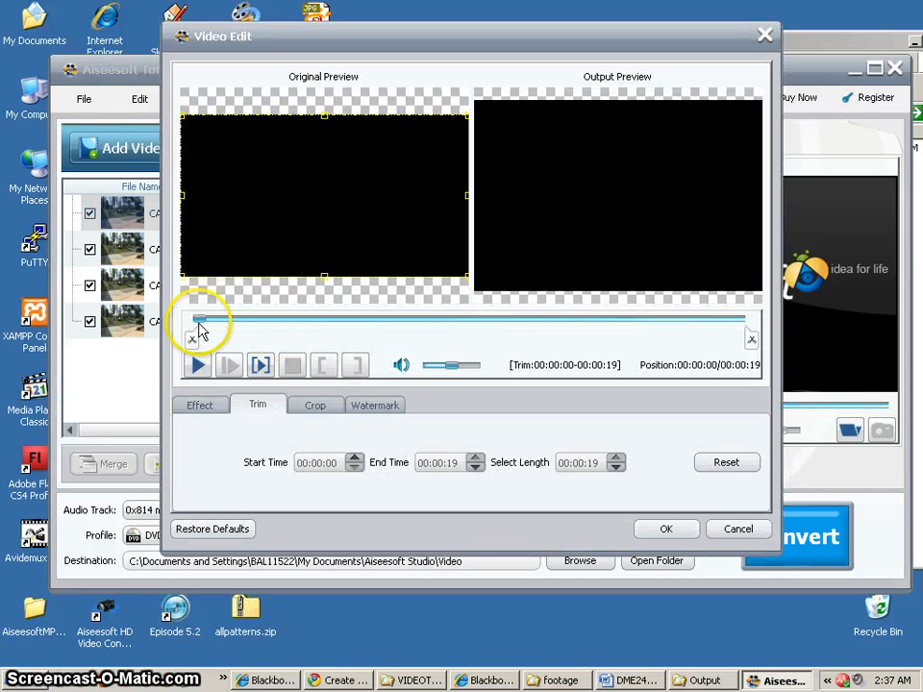
left_click_drag(200, 319, 631, 320)
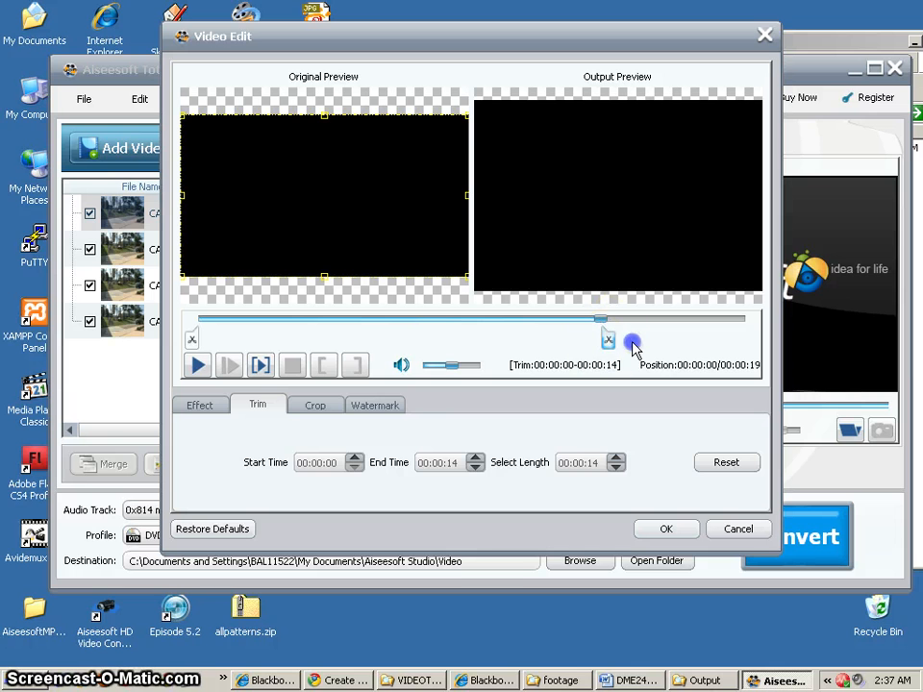
left_click_drag(608, 339, 635, 338)
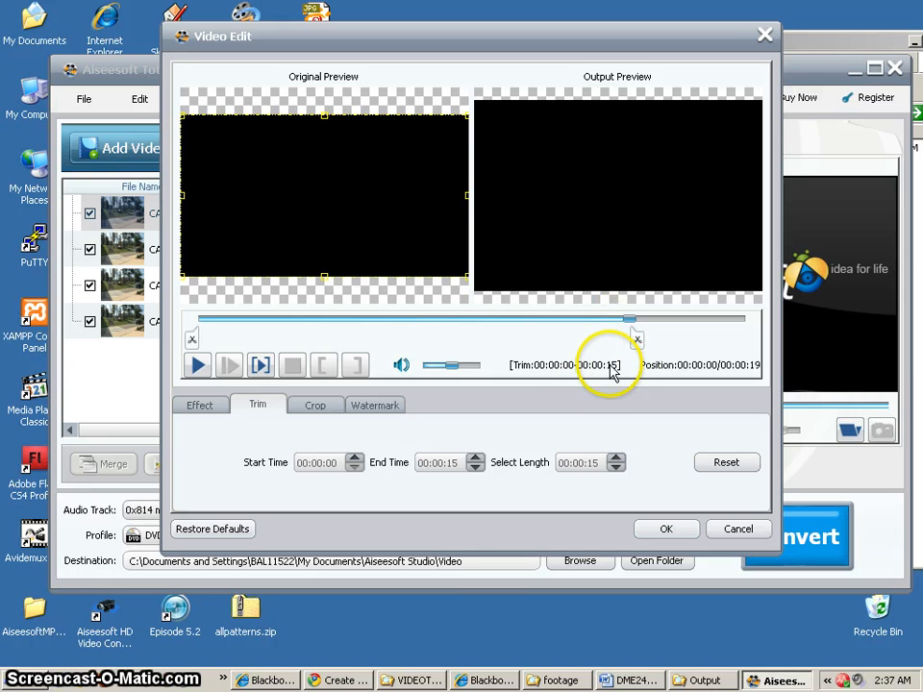
left_click(200, 404)
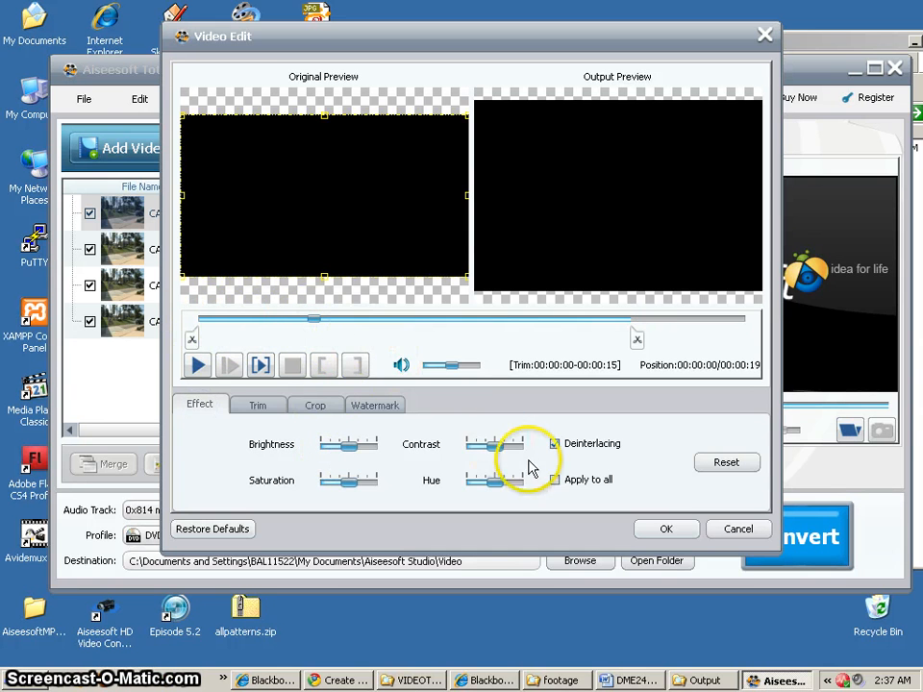
Step: Turn on Deinterlacing, apply it to all clips and confirm
left_click(554, 443)
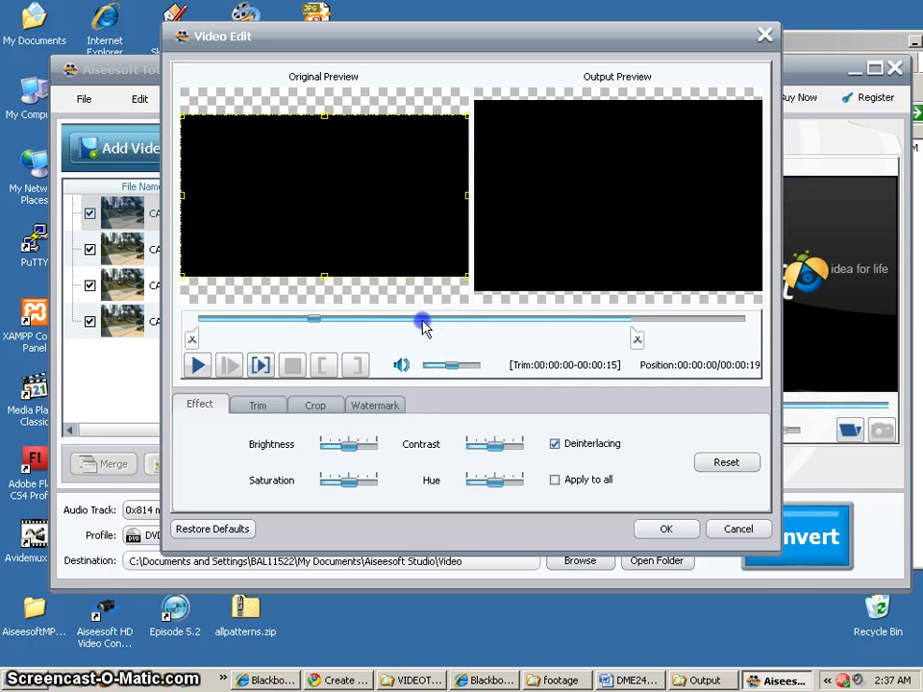
left_click(196, 365)
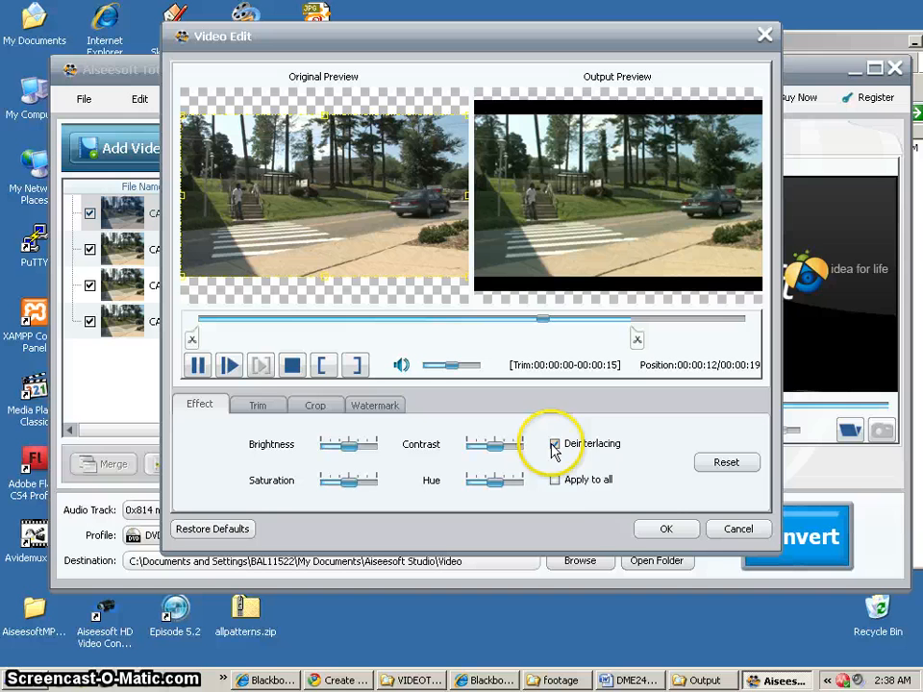
left_click(556, 481)
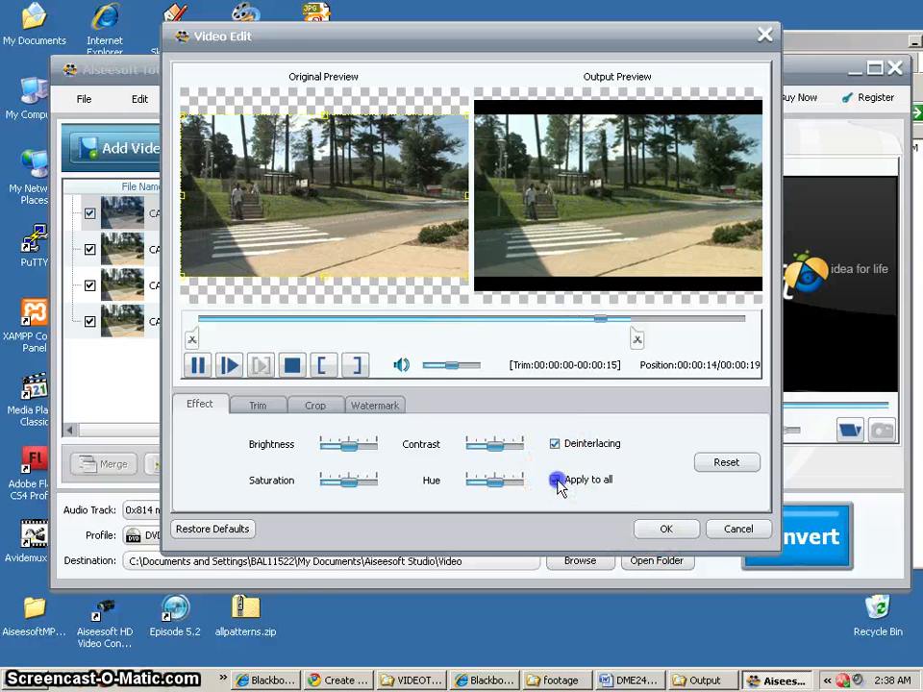
left_click(666, 527)
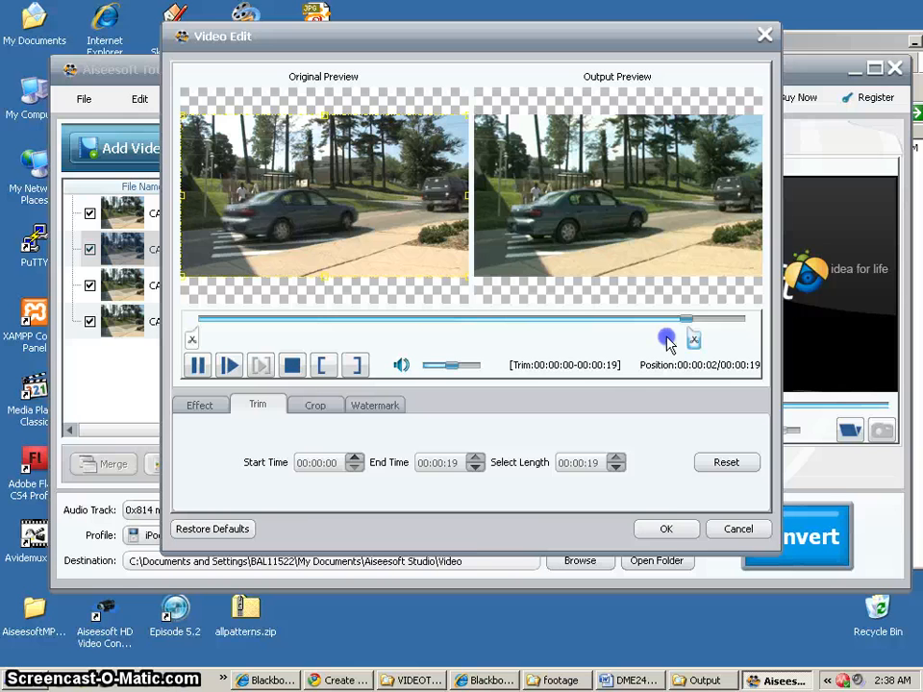
left_click(666, 529)
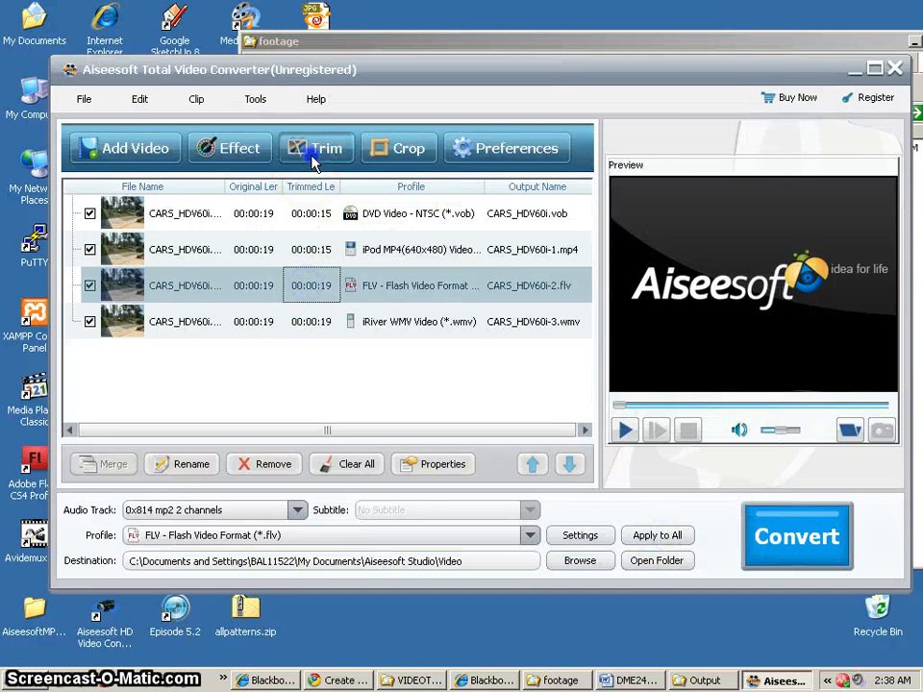
Step: Trim the remaining clips to a 00:00:15 selected length
left_click(315, 146)
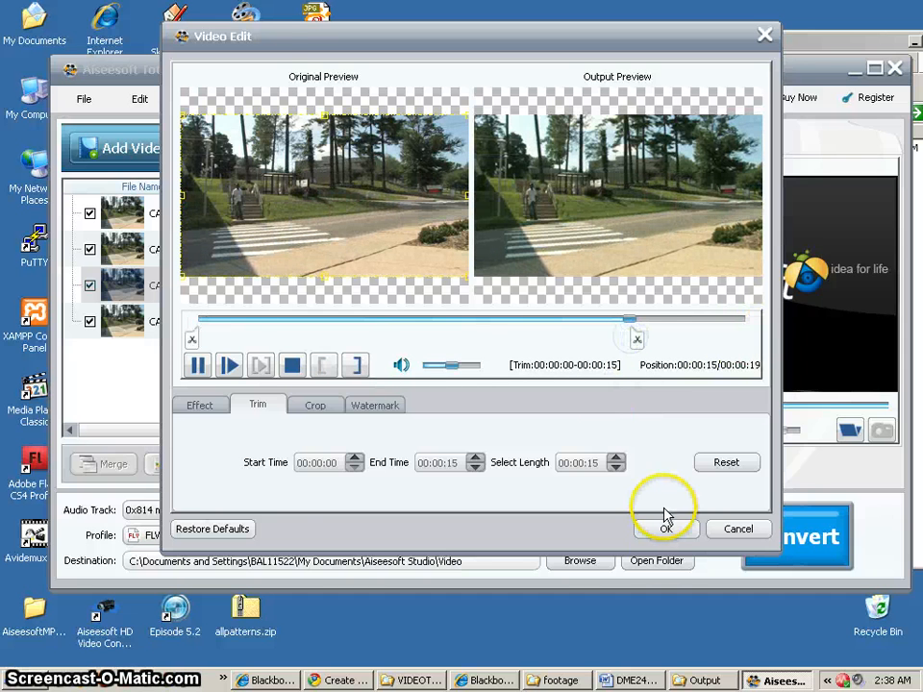
left_click(665, 529)
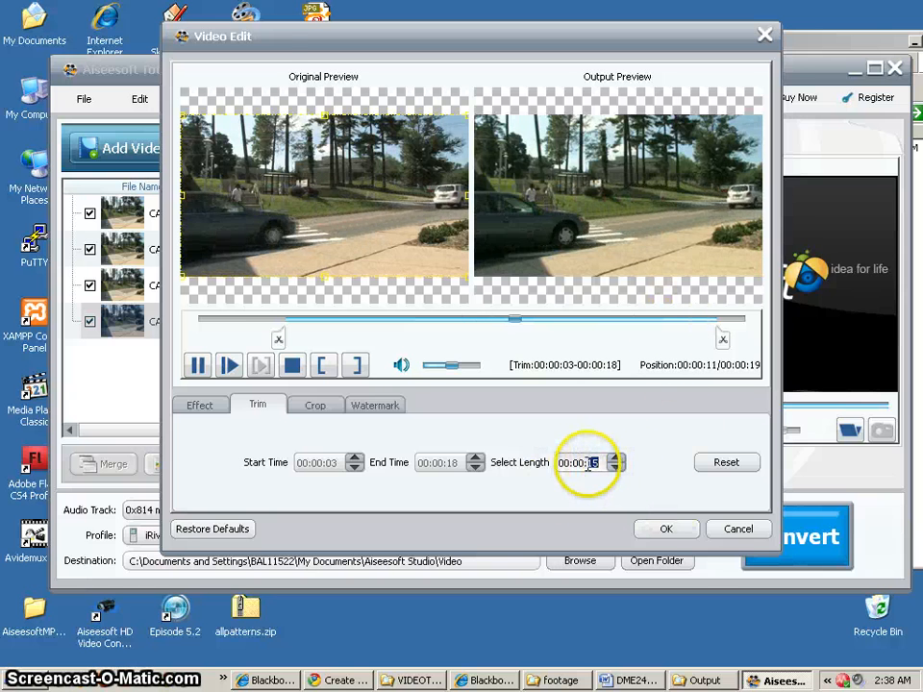
left_click(666, 529)
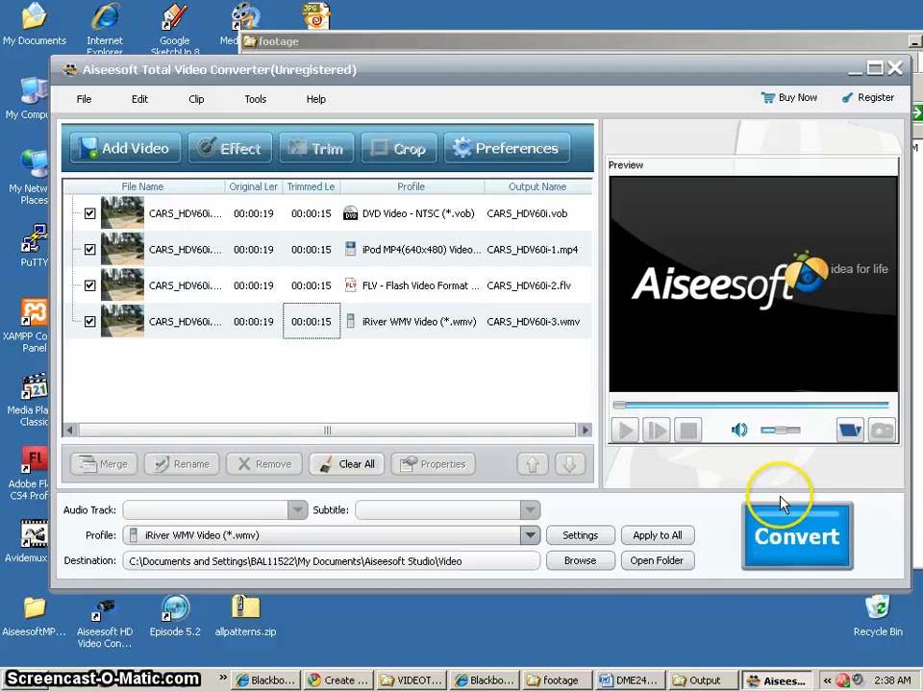
Step: Start converting all four clips, choose Evaluate and tick 'Open output folder when conversion completed'
left_click(796, 536)
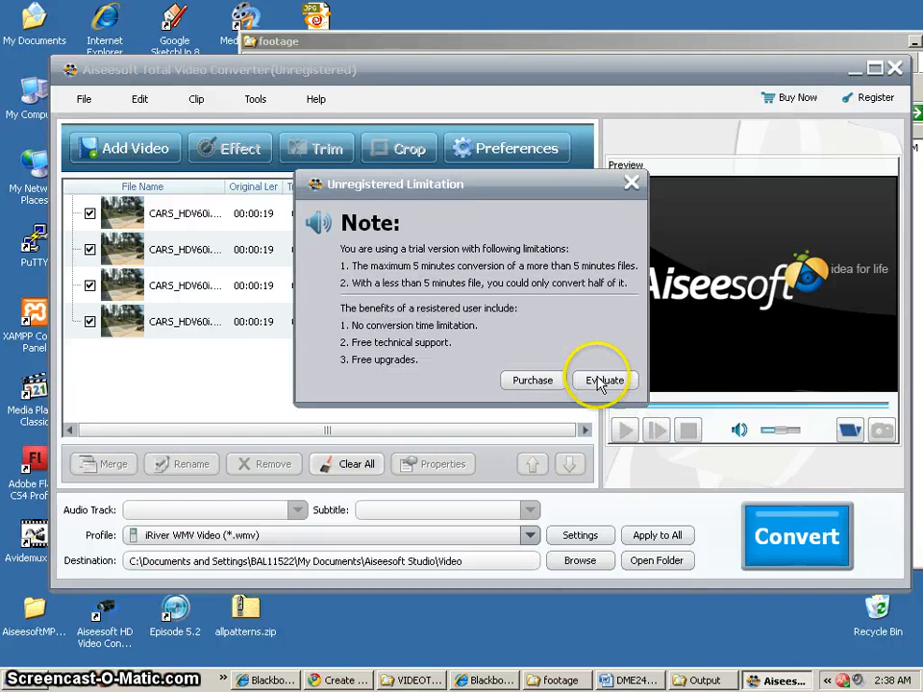
left_click(600, 381)
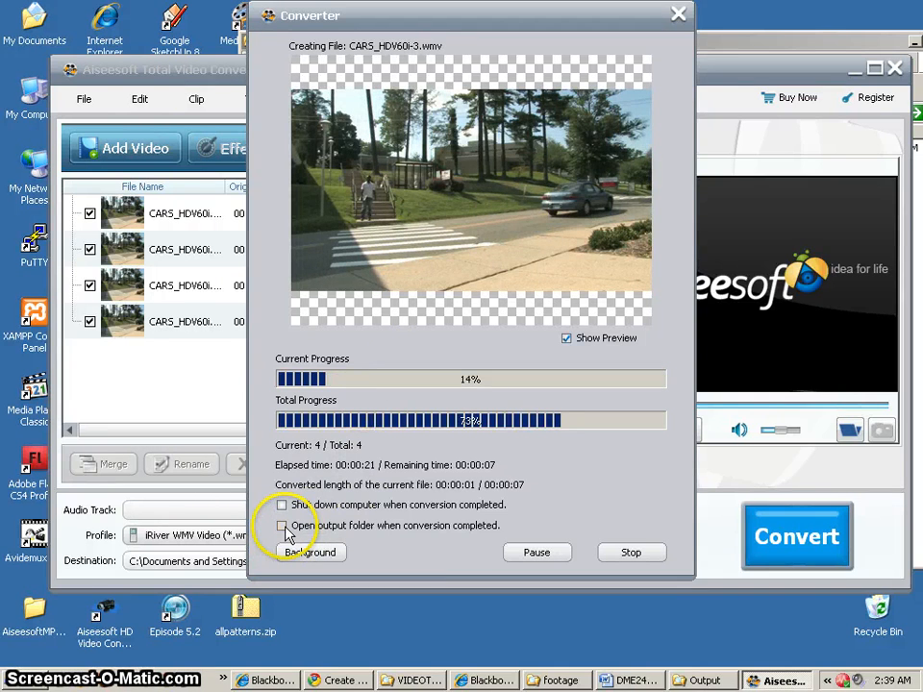
left_click(280, 525)
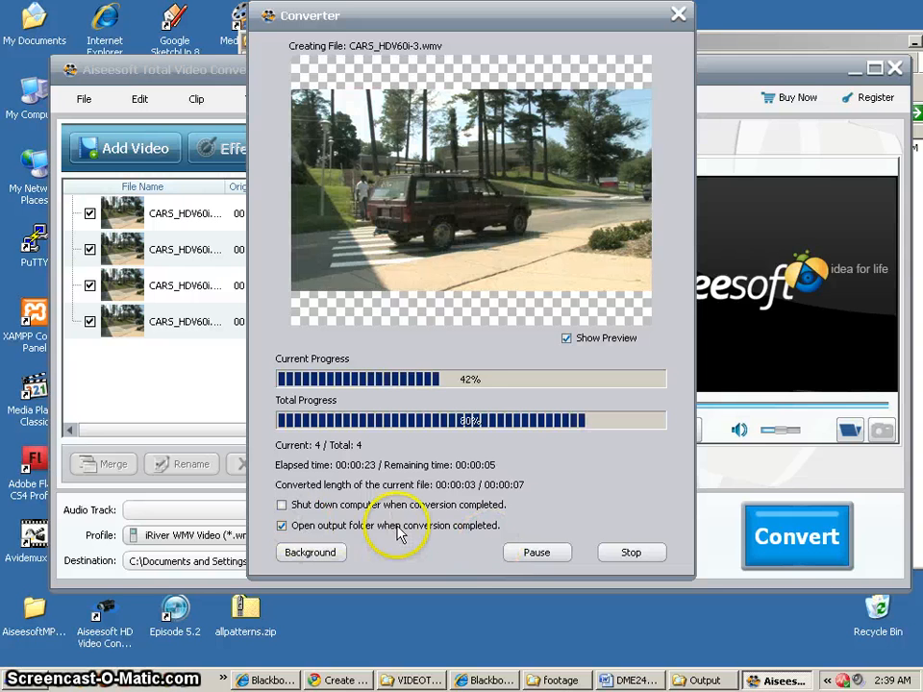
mouse_move(854, 39)
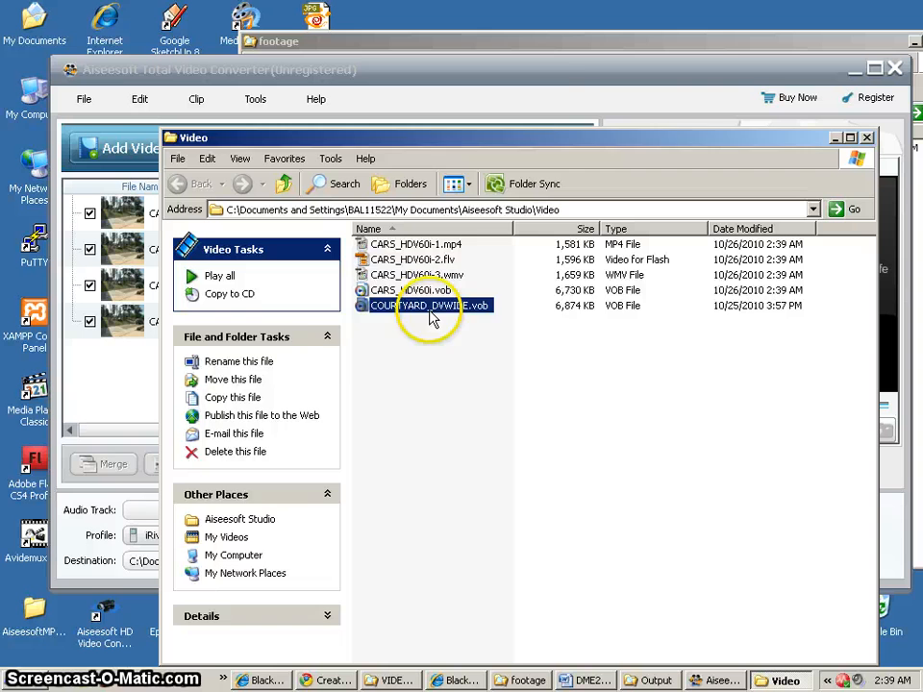
Step: Play the converted VOB clip in Media Player Classic after dismissing the invalid-application error
double_click(427, 304)
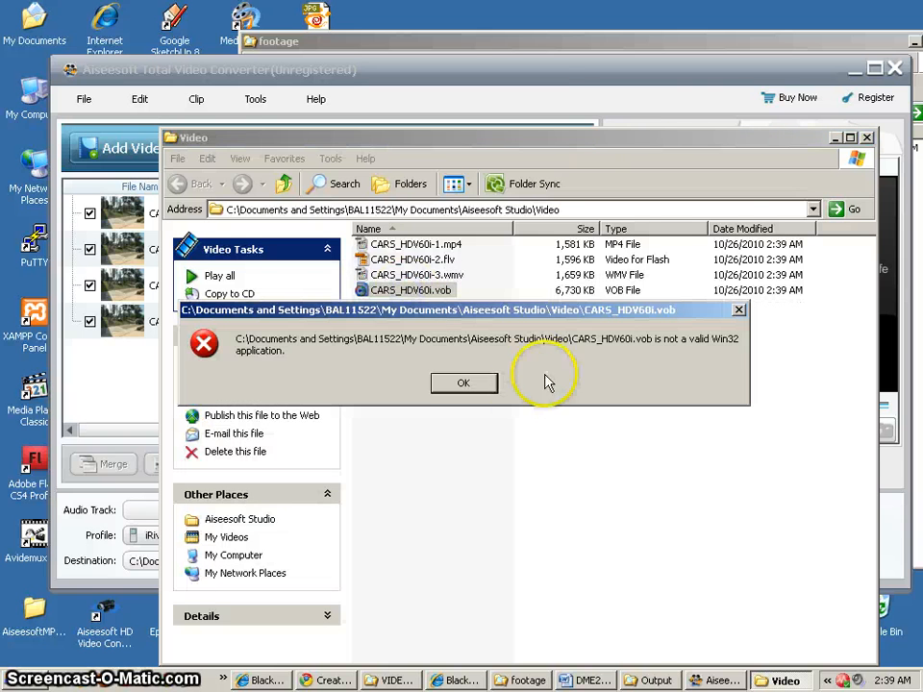
left_click(464, 383)
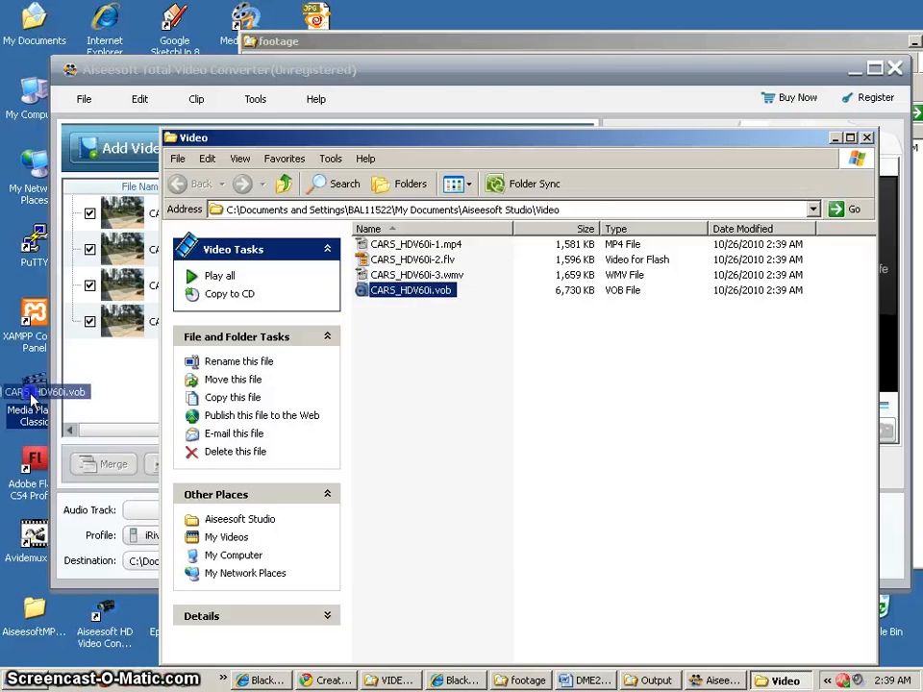
double_click(410, 289)
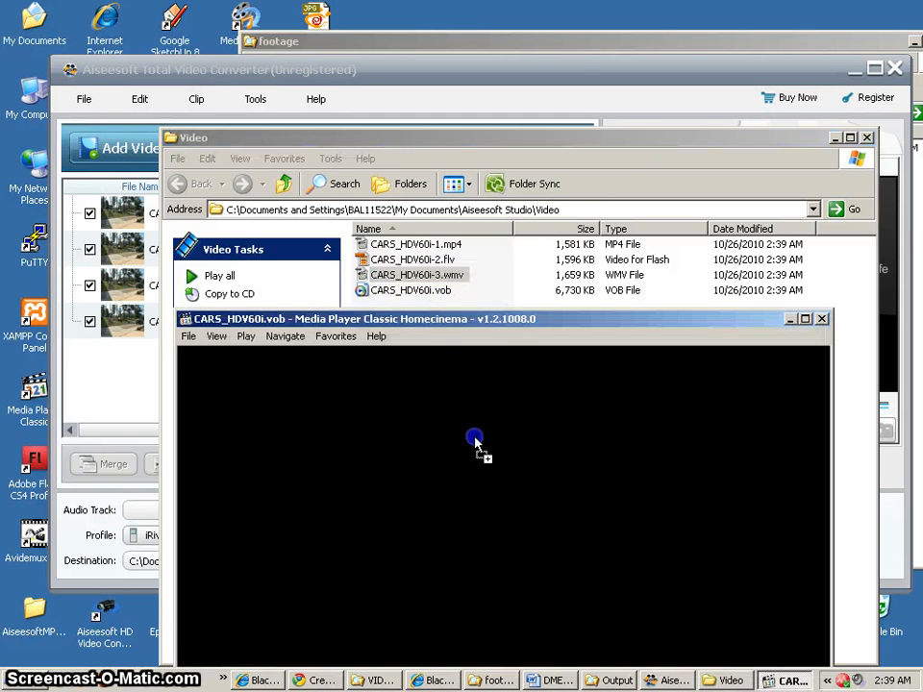
Step: Play back the converted CARS MP4 clip in Media Player Classic
double_click(416, 275)
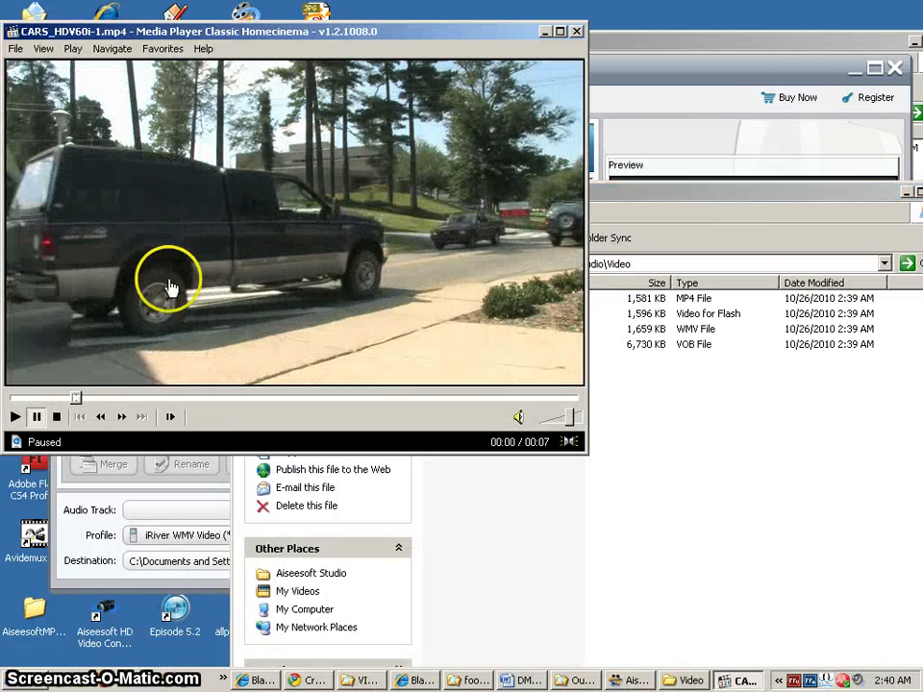
left_click(16, 418)
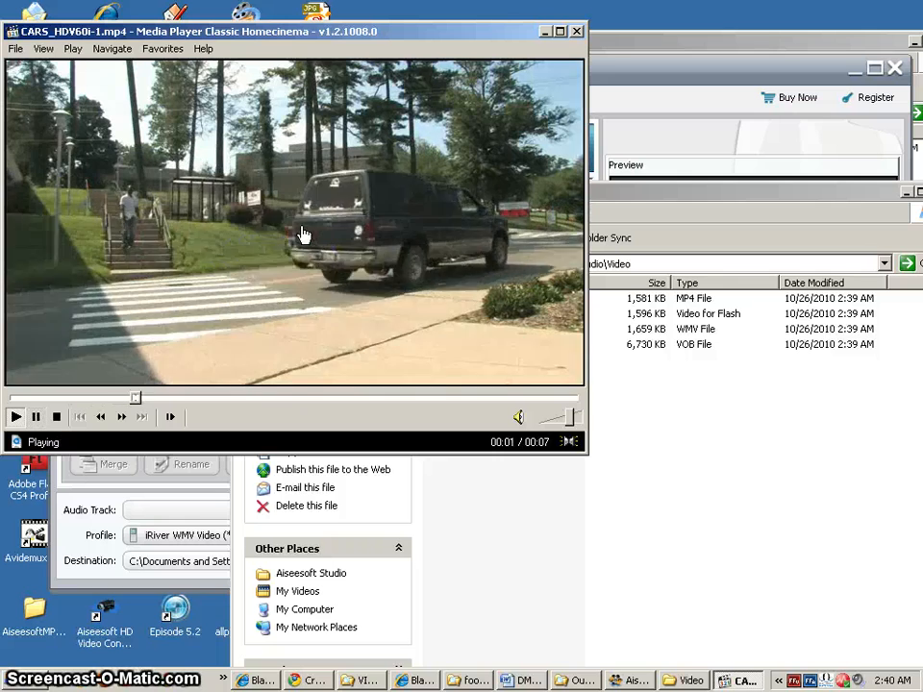
left_click(36, 417)
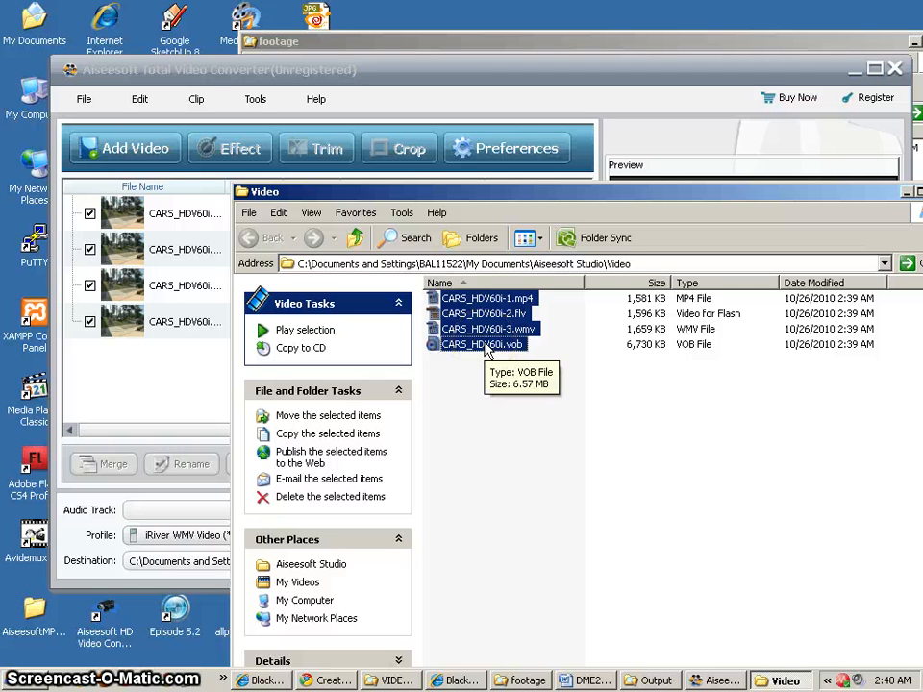
mouse_move(596, 291)
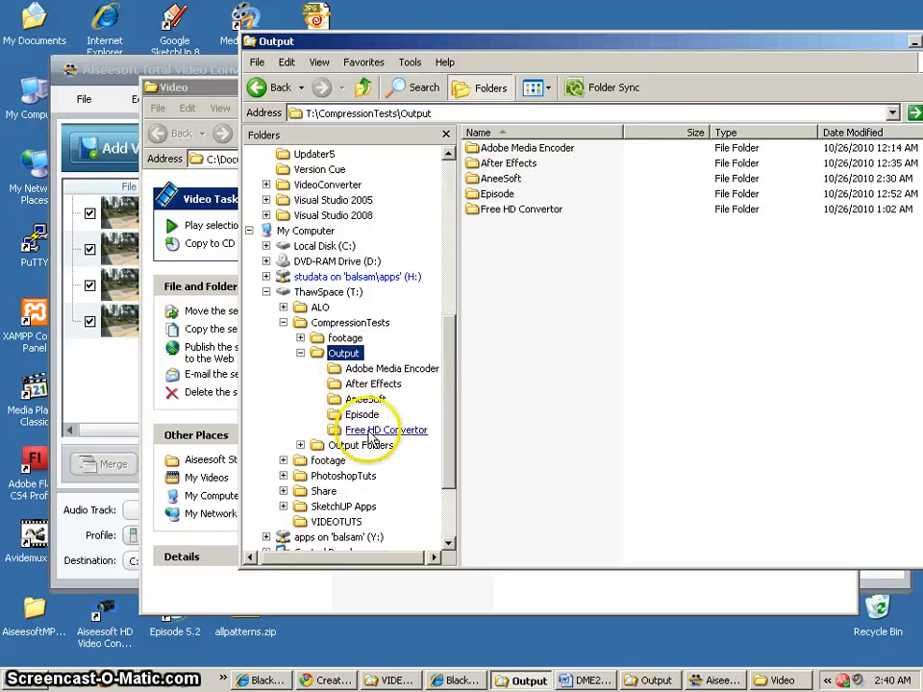
Step: Create a new AiSeeSoft folder inside Output and move the four CARS clips into it
right_click(529, 277)
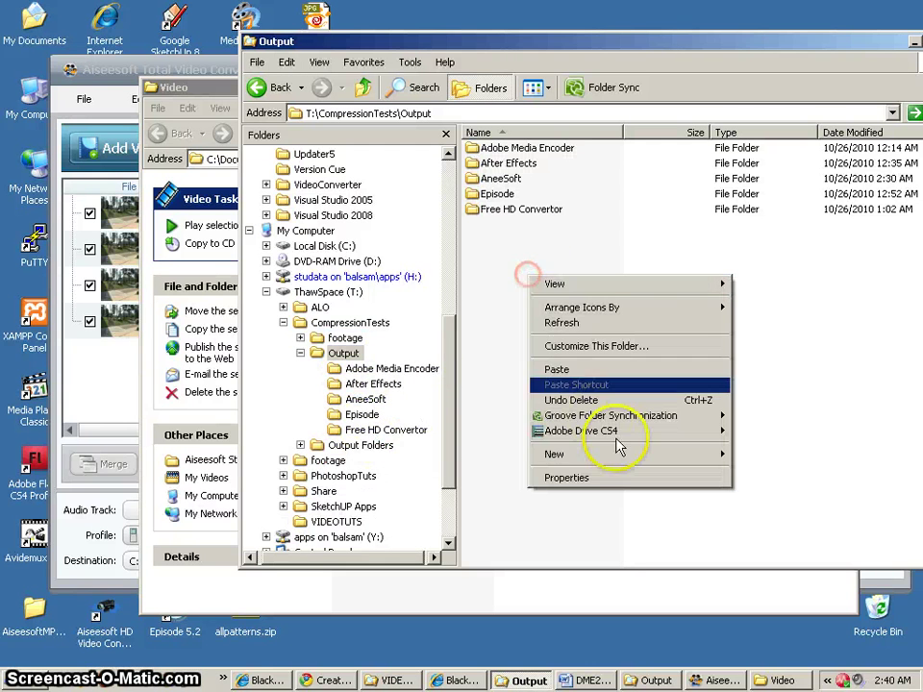
left_click(554, 454)
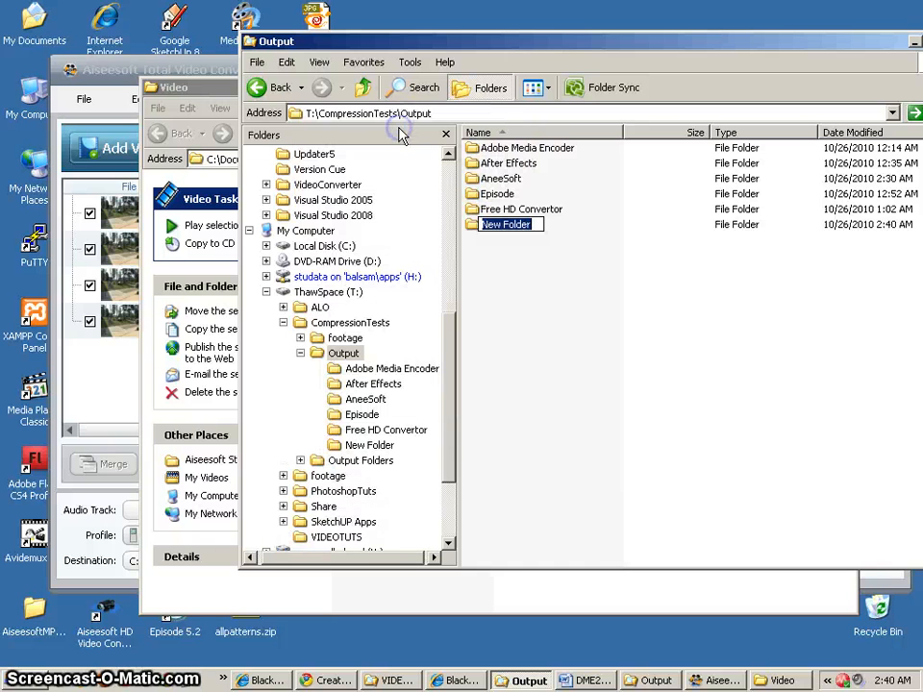
type("AiSeeSoft")
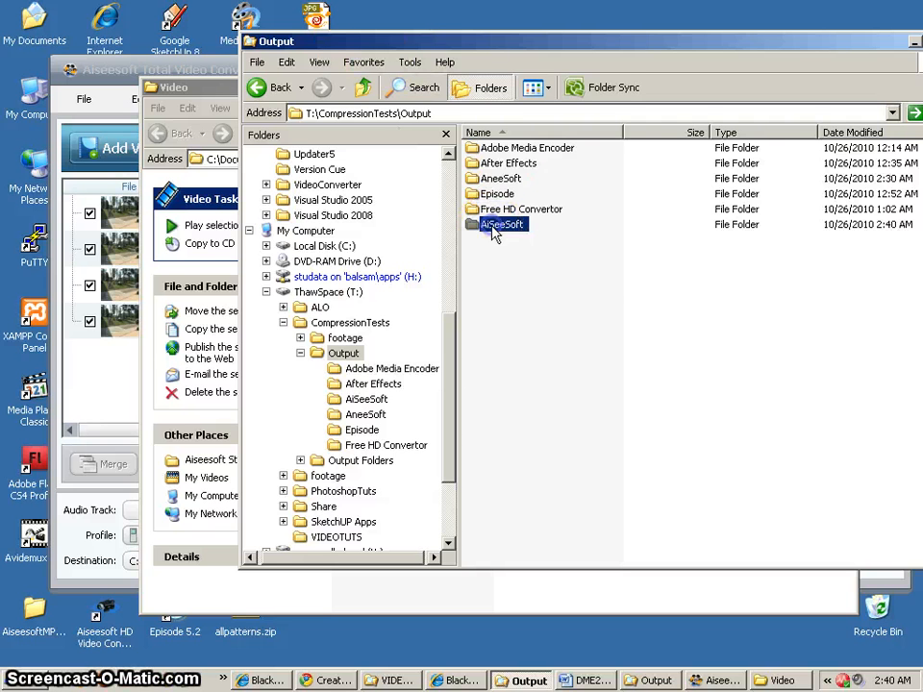
double_click(504, 223)
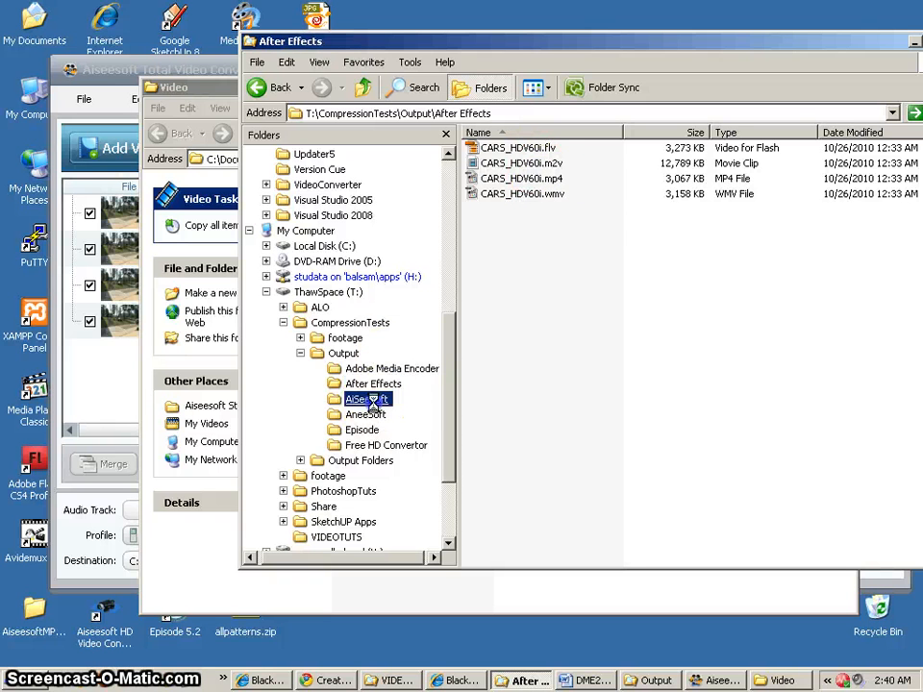
Step: Compare the AiSeeSoft folder contents with other tools' output folders, ending on Free HD Convertor
left_click(366, 399)
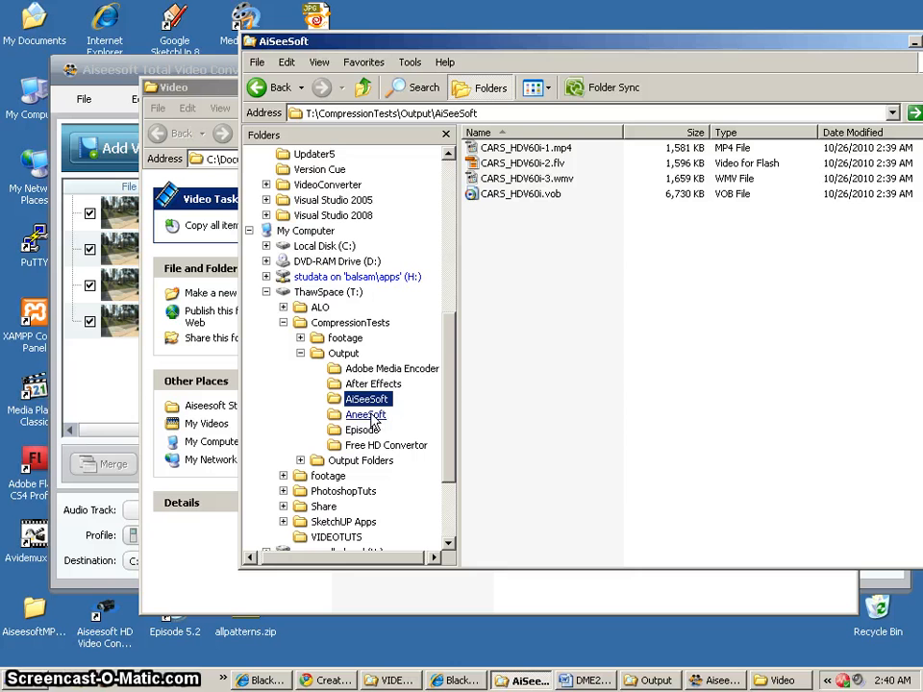
left_click(365, 415)
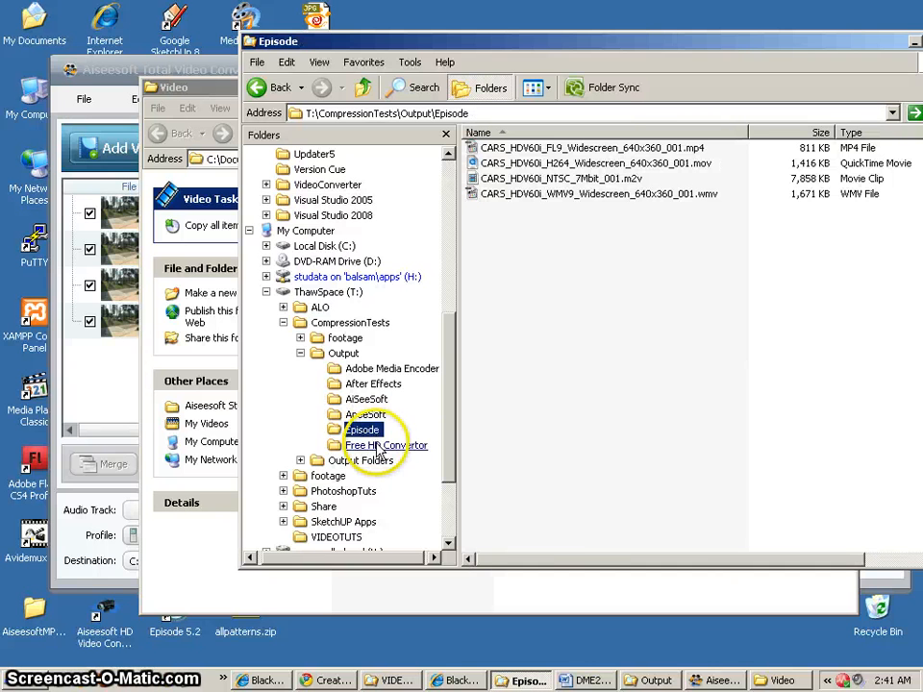
left_click(385, 446)
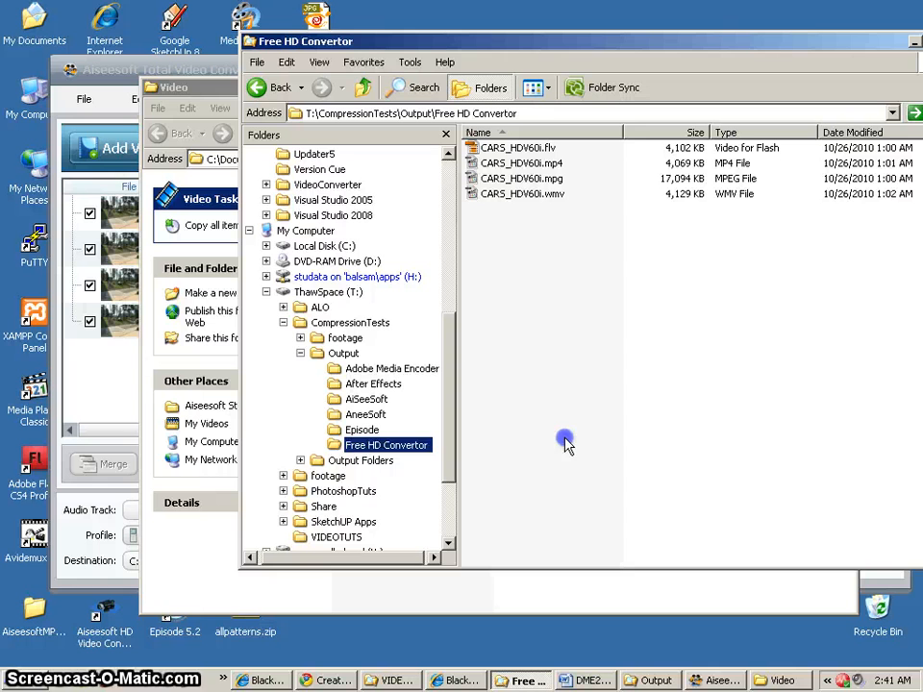